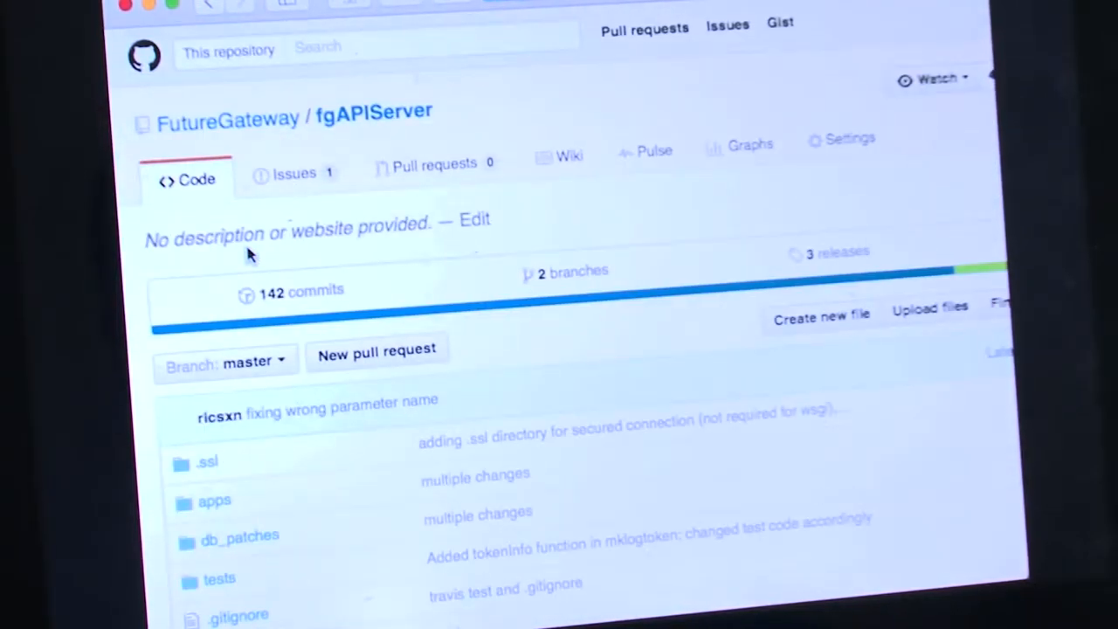
Navigate into the apps folder of the fgAPIServer repository
scroll("down", 3)
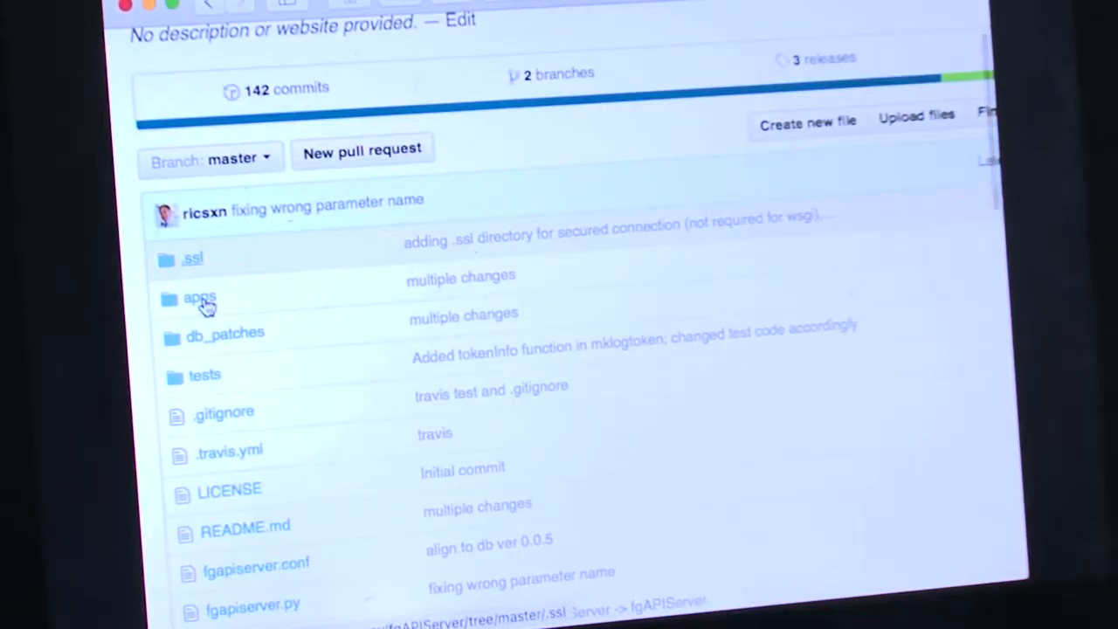
left_click(192, 258)
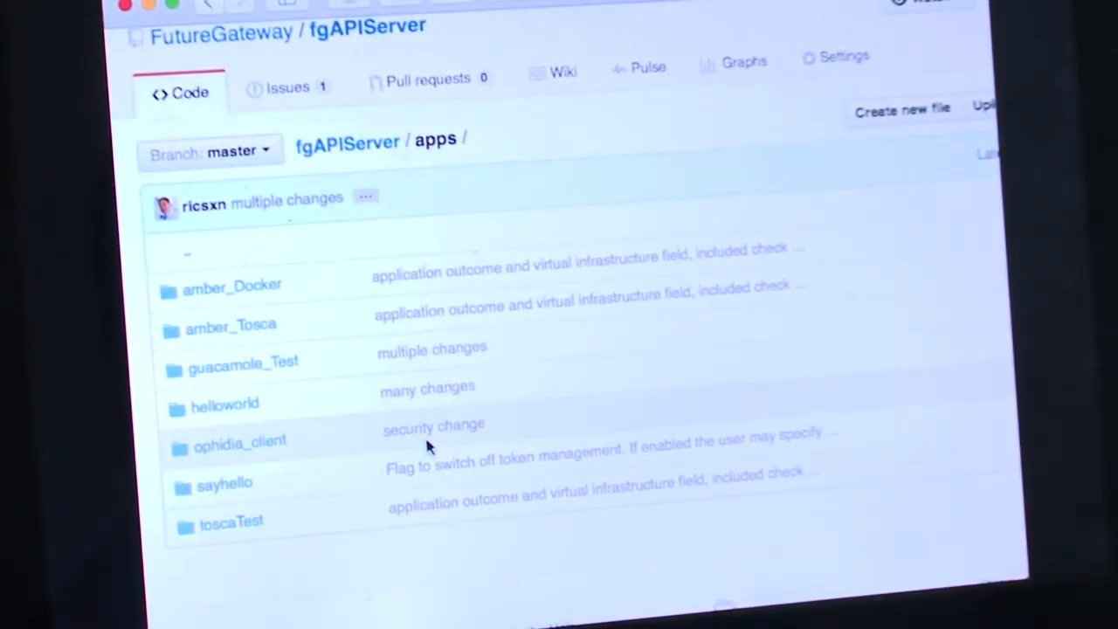
mouse_move(296, 436)
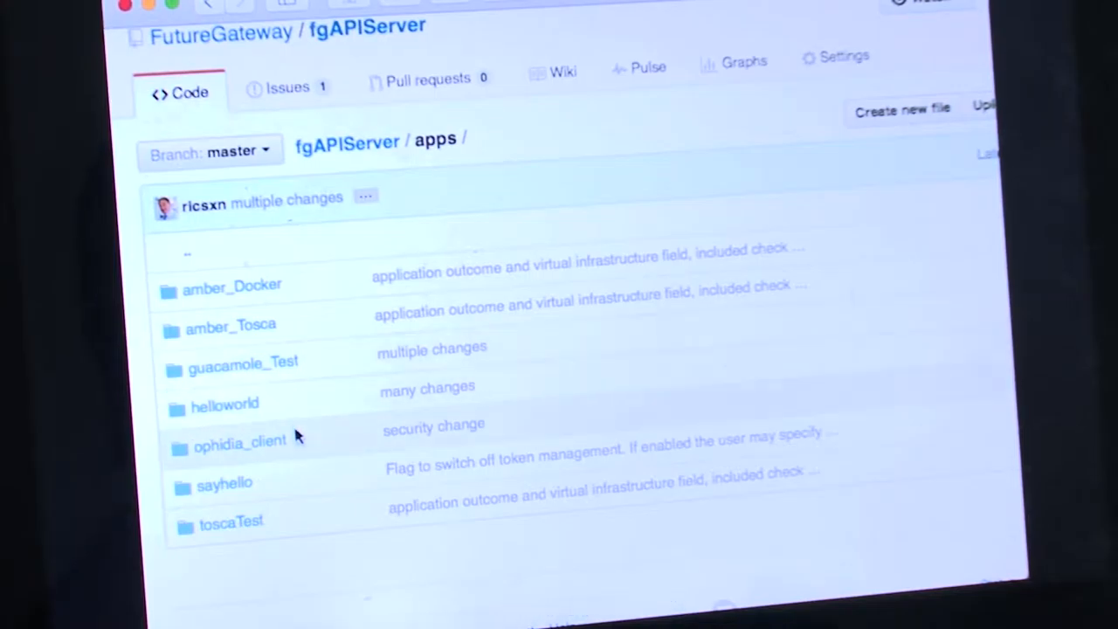
mouse_move(243, 362)
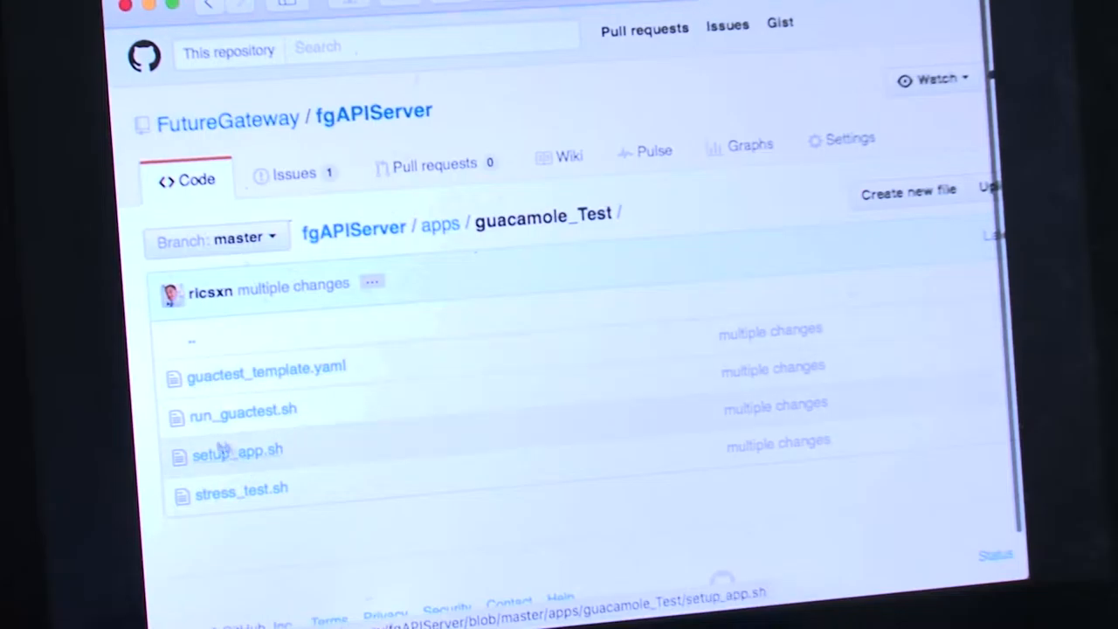
View setup_app.sh and read through its configuration variables and install commands
left_click(237, 447)
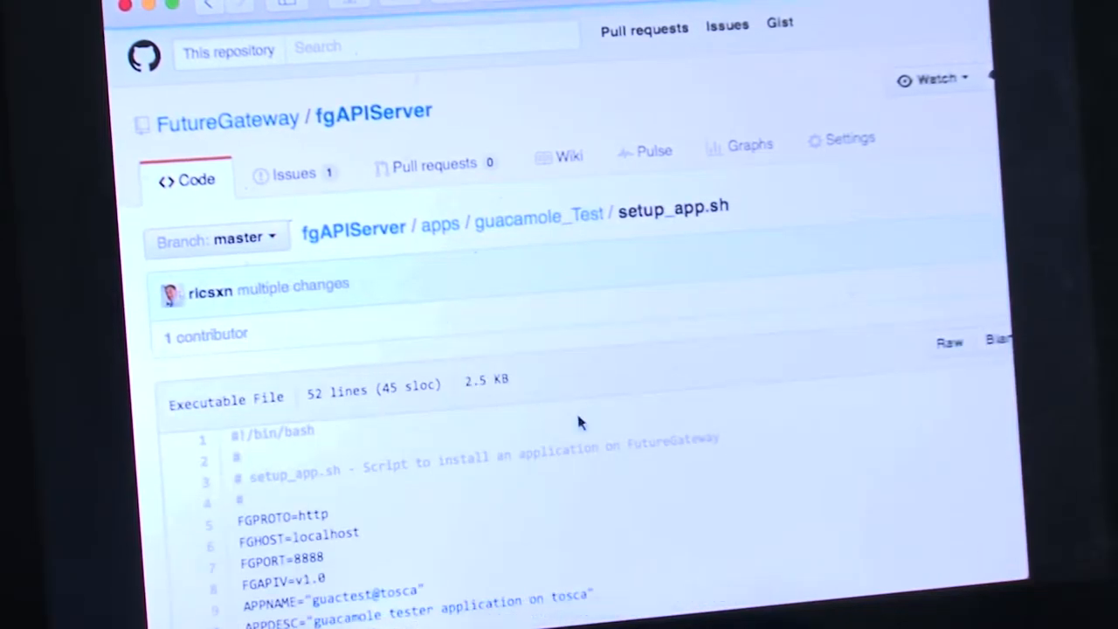
scroll("down", 3)
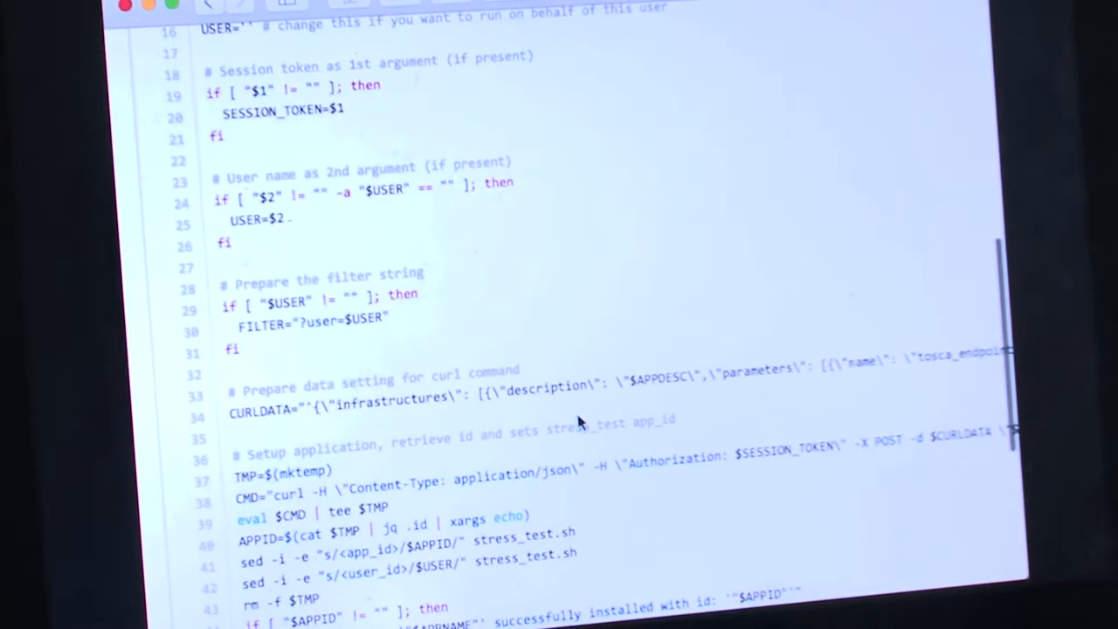
scroll("down", 3)
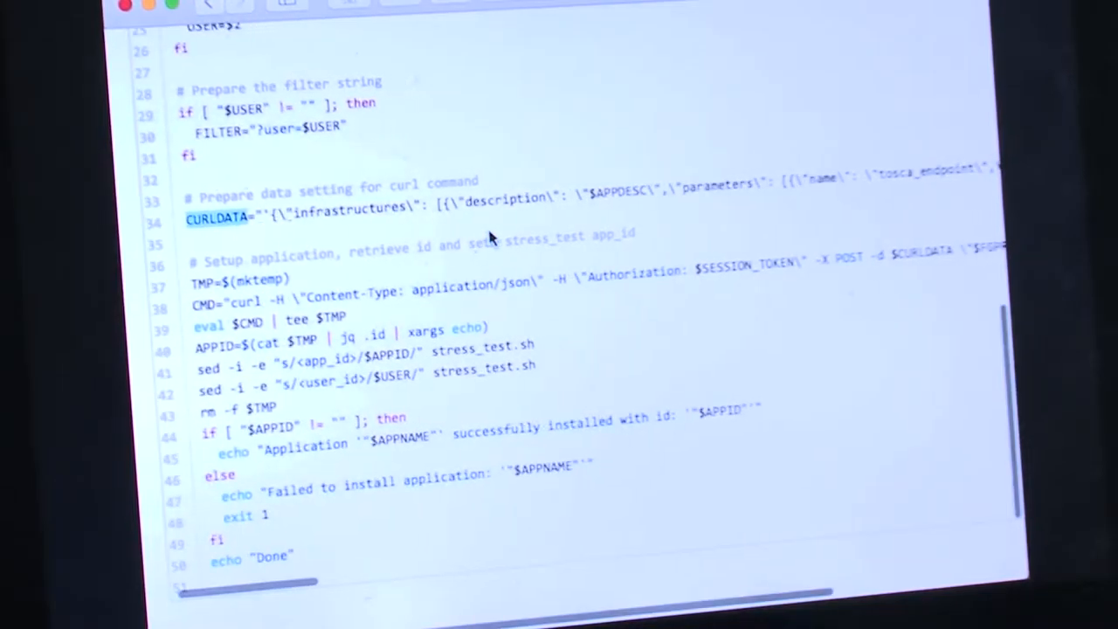
scroll("right", 3)
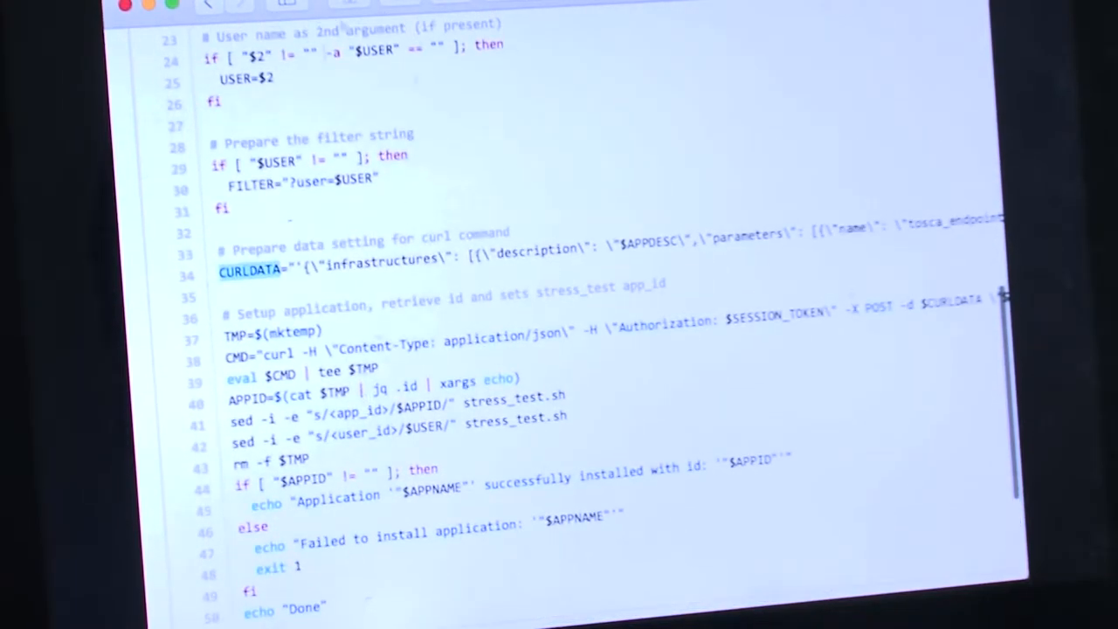
scroll("up", 3)
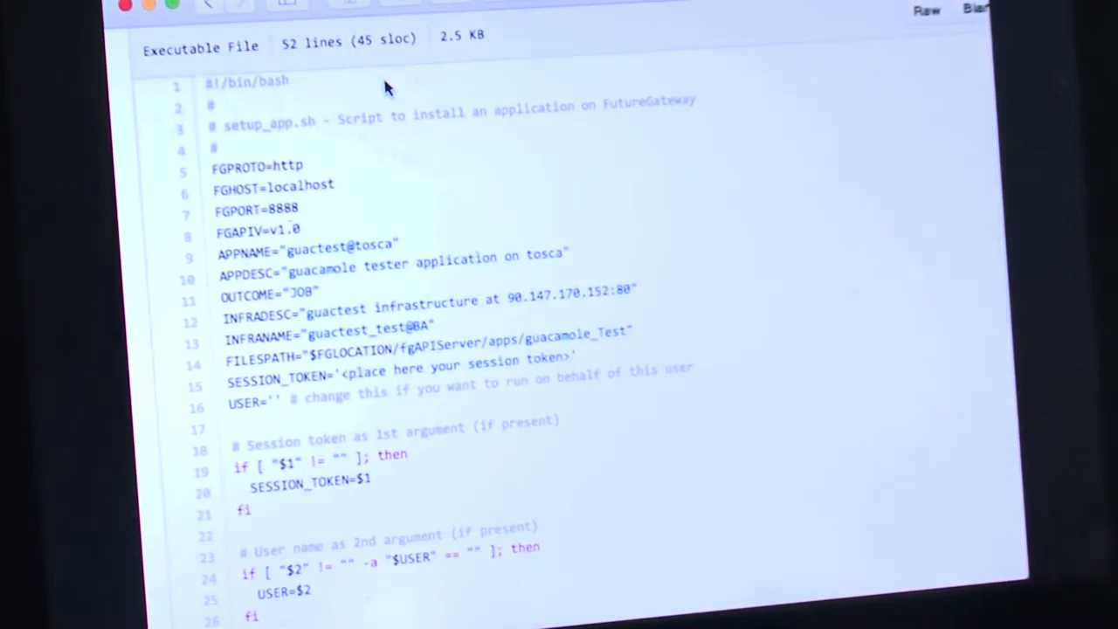
mouse_move(206, 9)
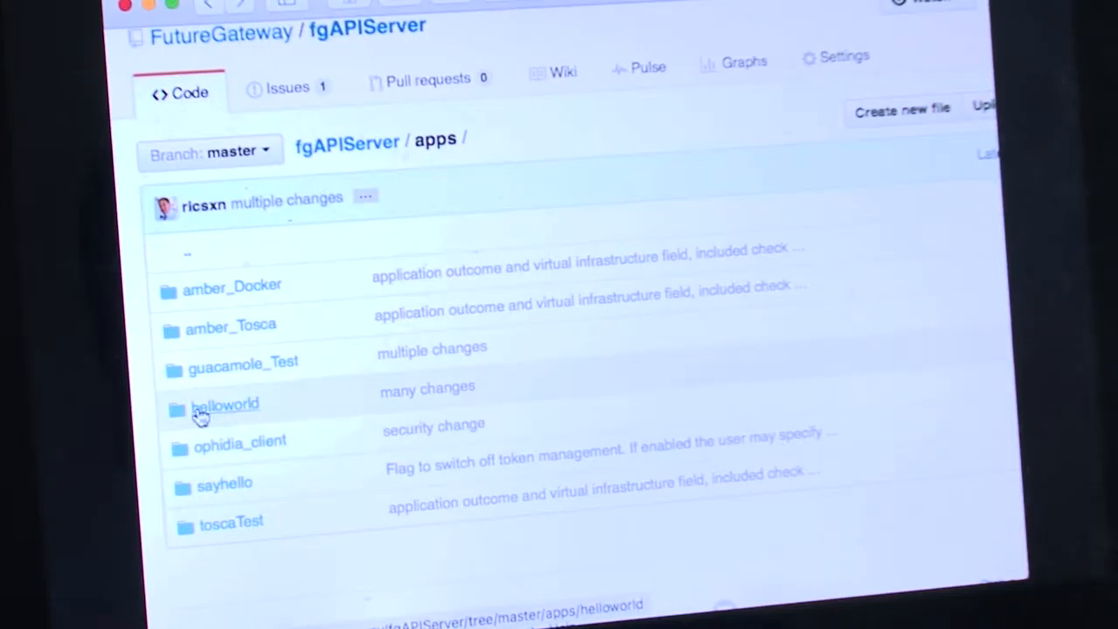
mouse_move(224, 485)
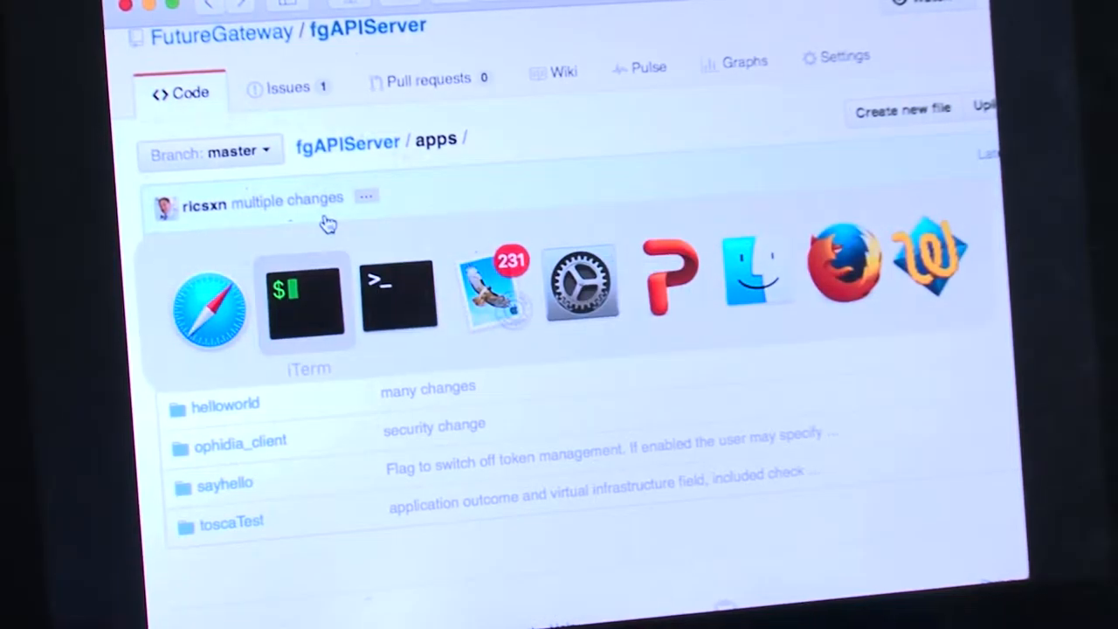
Run ./setup_app.sh in the amber_Tosca directory, registering application id 6
left_click(308, 306)
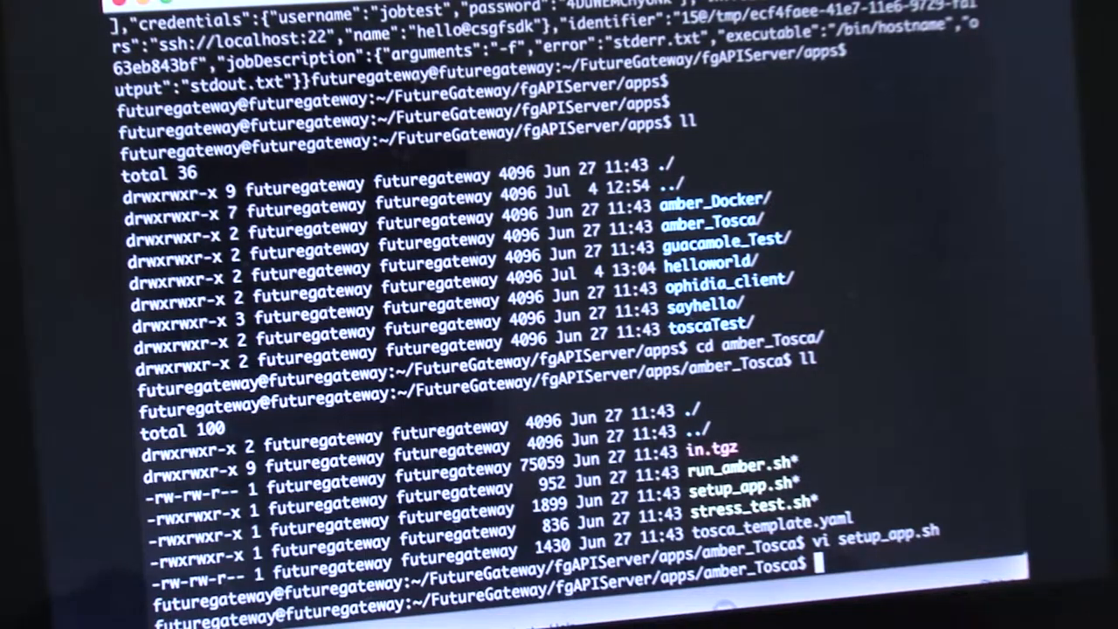
type("./")
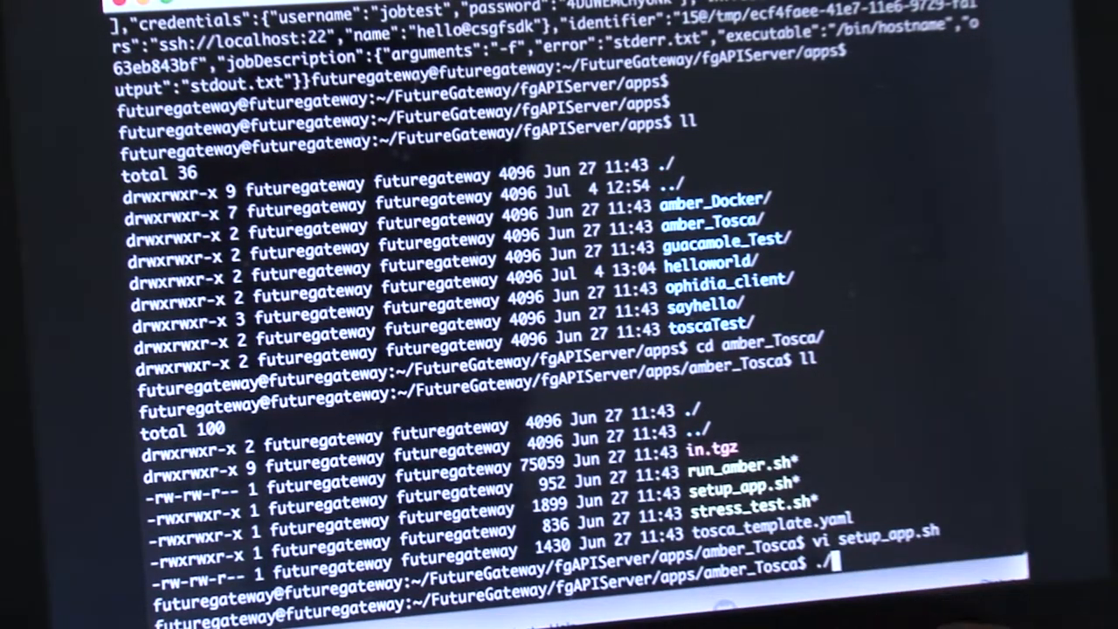
type("s")
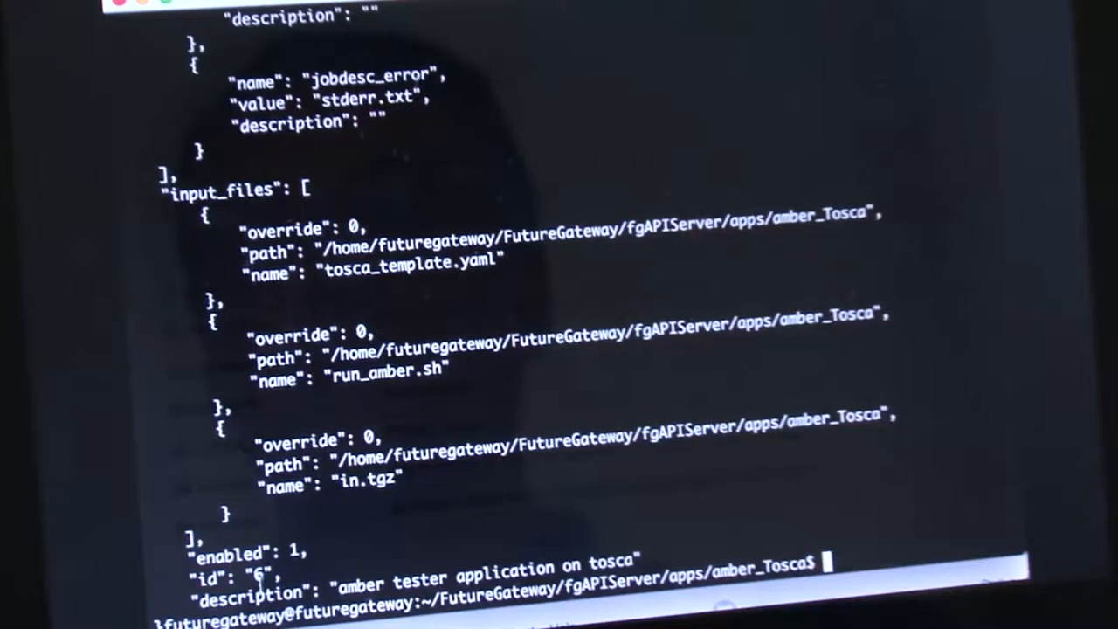
double_click(231, 576)
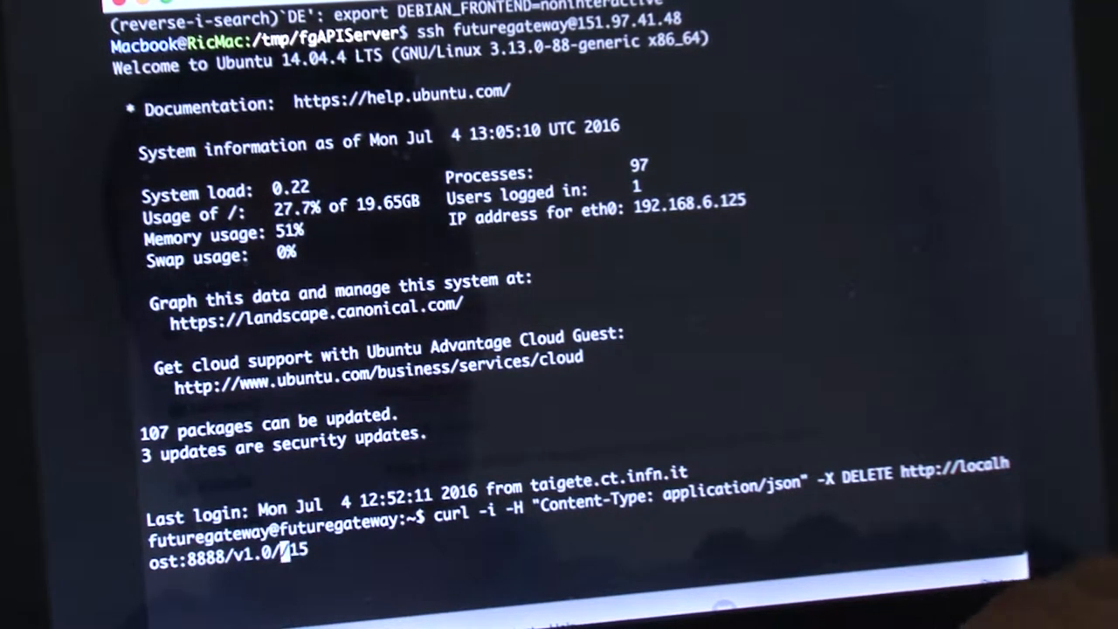
Delete application 5 via curl DELETE on localhost:8888 and start a find for a job's files in /tmp
type("applications")
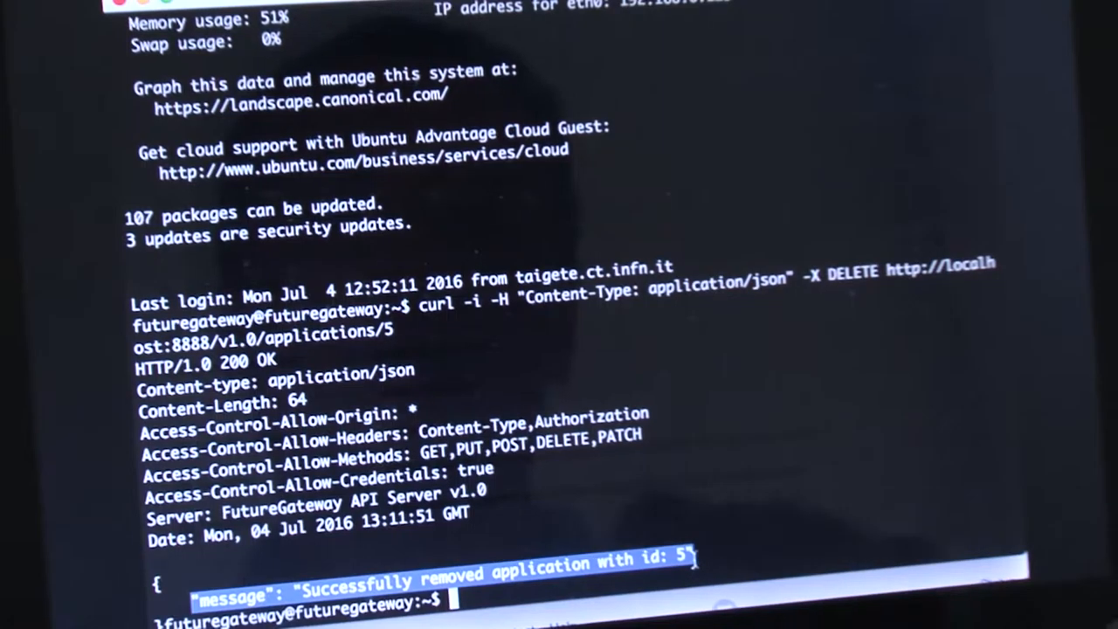
type("./setup_app.sh")
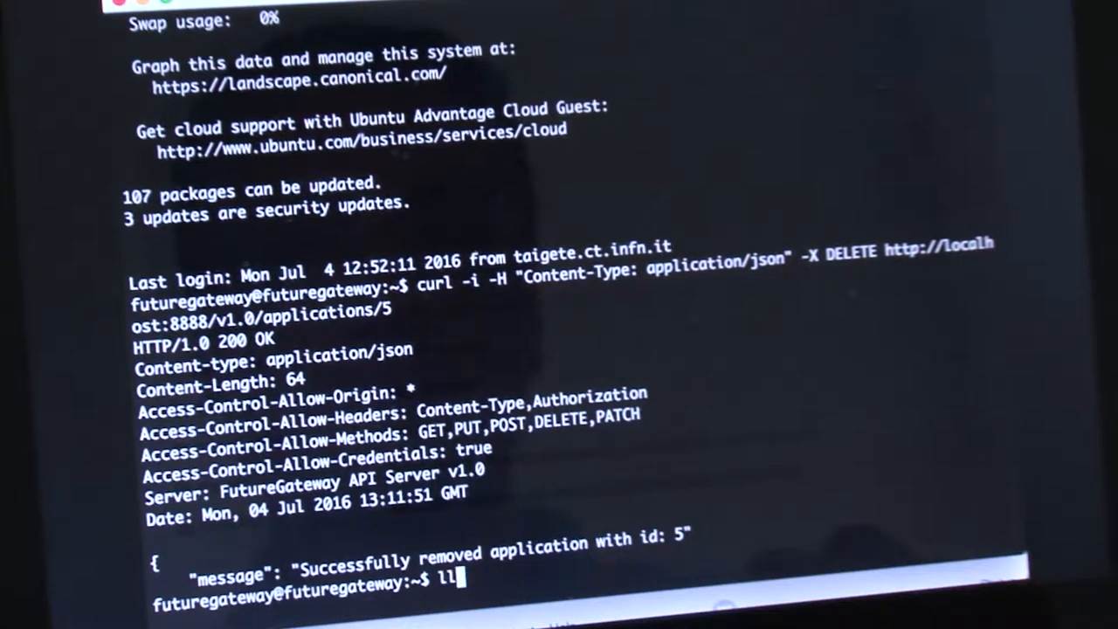
type("find /tmp/ecf4faee-41e7-11e6-9729-fa163eb843bf")
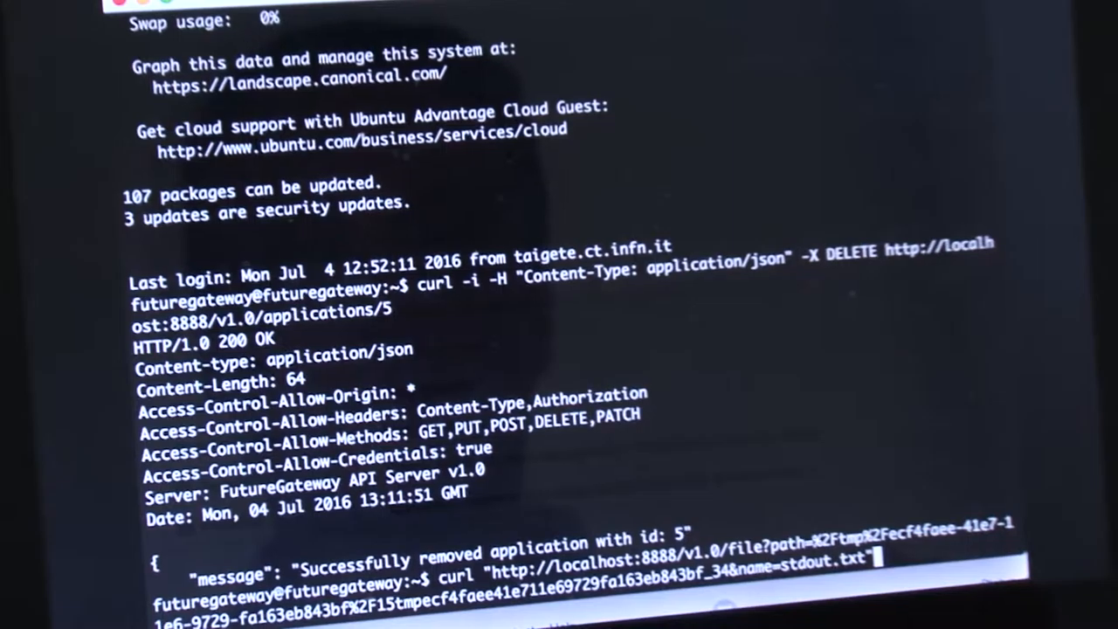
key("ctrl+r")
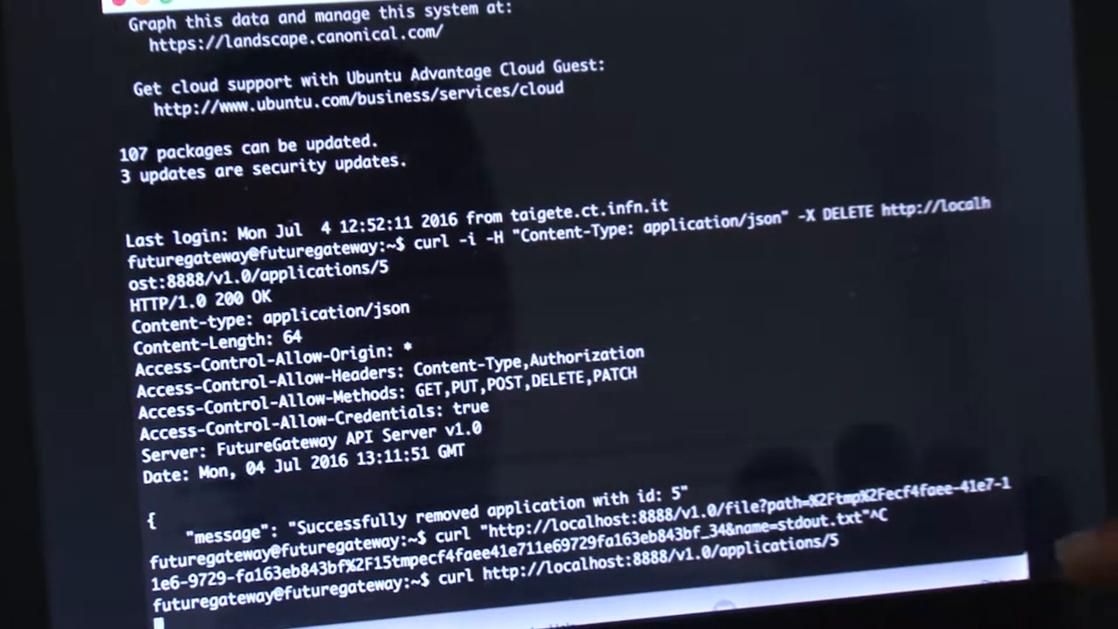
key("Return")
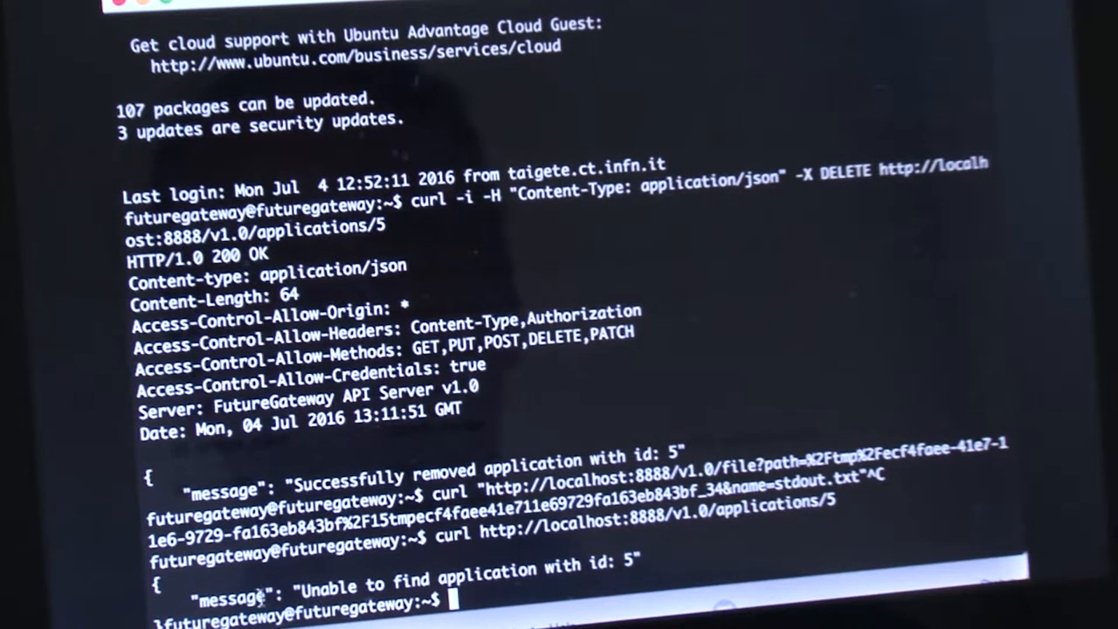
type("curl http://localhost:8888/v1.0/applications/5")
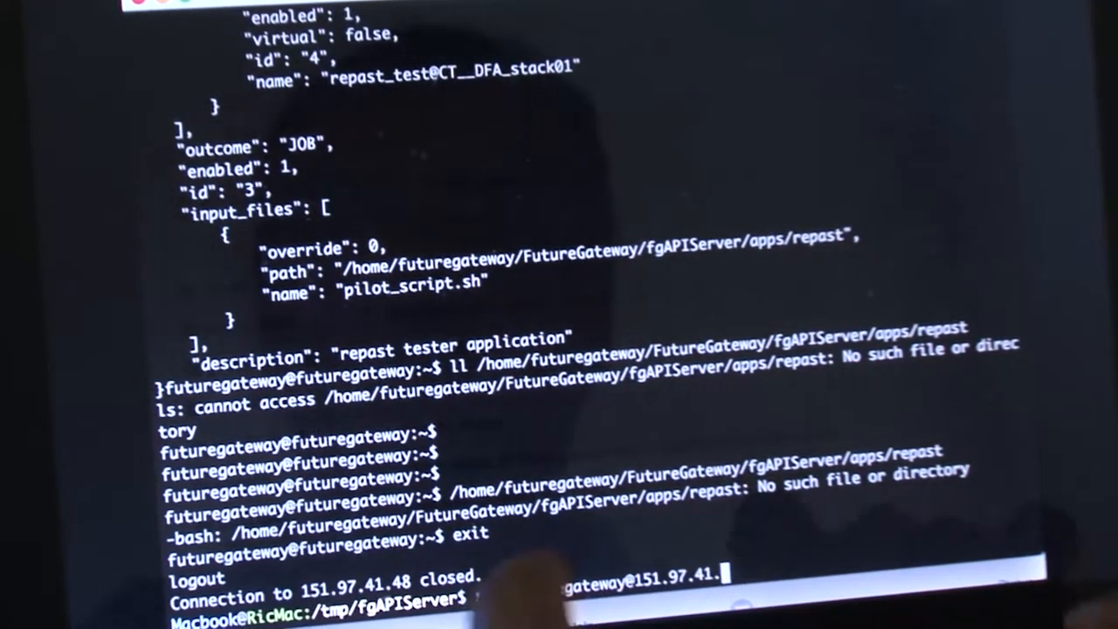
type("ssh futuregateway@151.97.41.75")
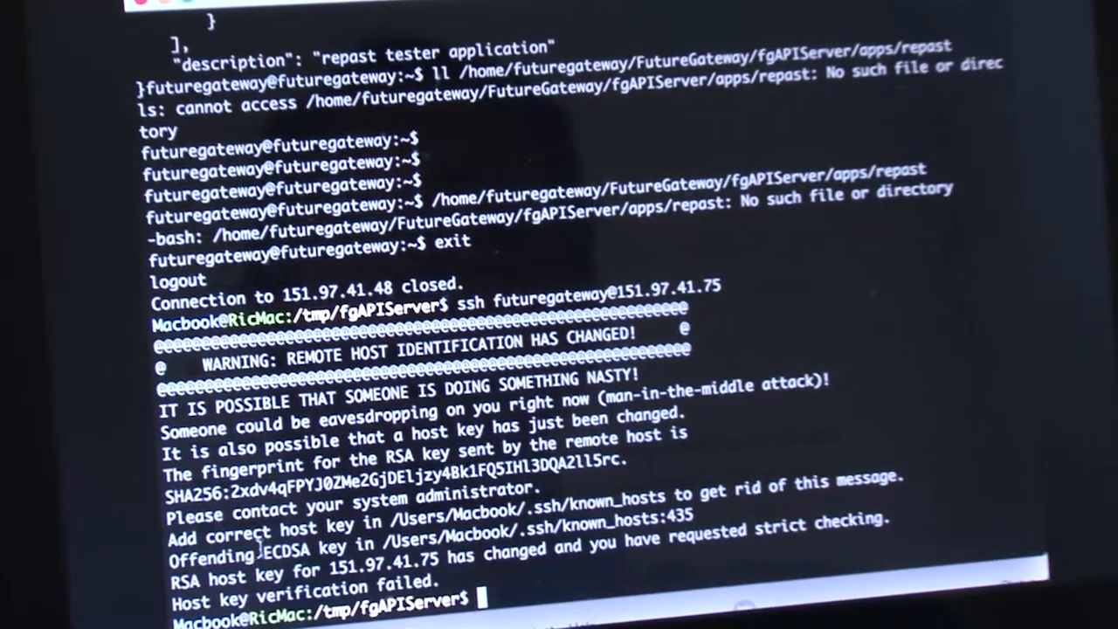
double_click(286, 556)
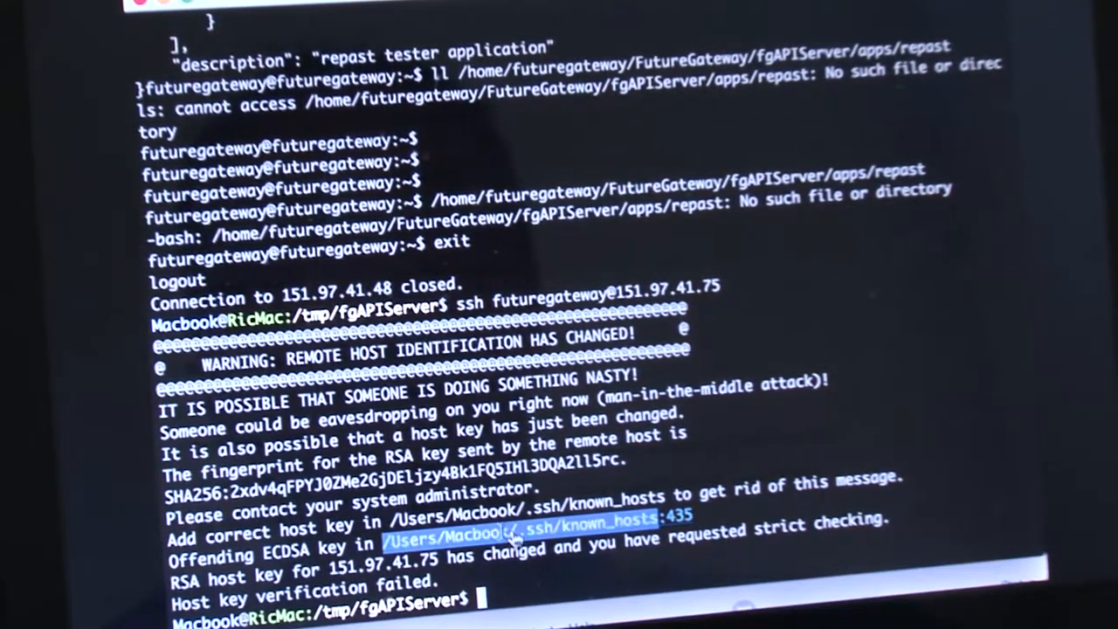
Edit /Users/Macbook/.ssh/known_hosts in vi to drop the stale entry, then log in and run ll
type("vi")
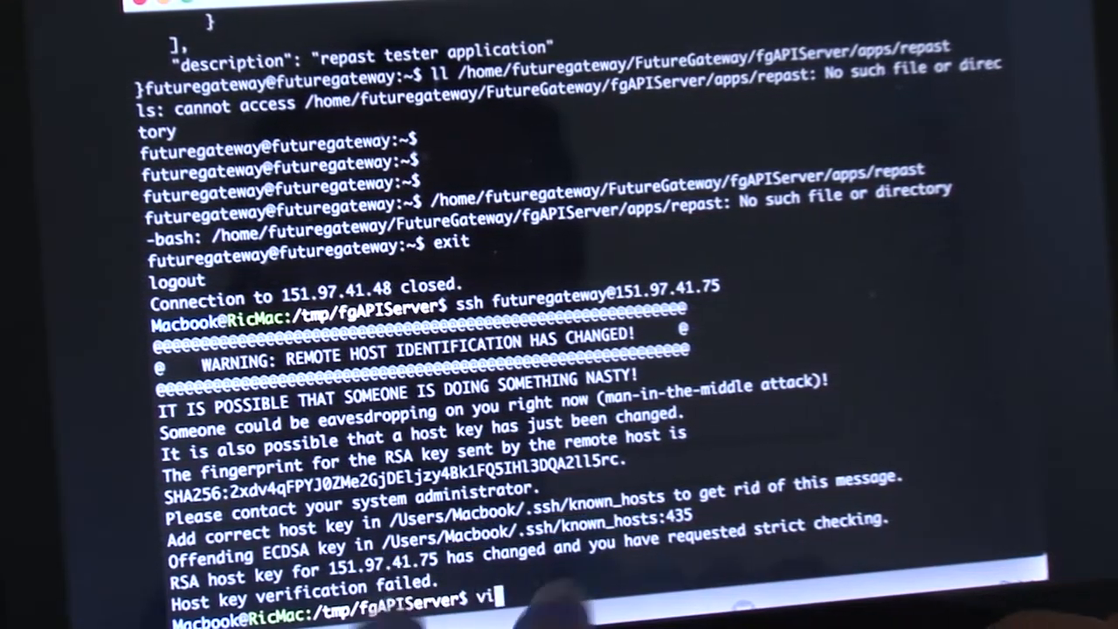
type("/Users/Macbook/.ssh/known_hosts")
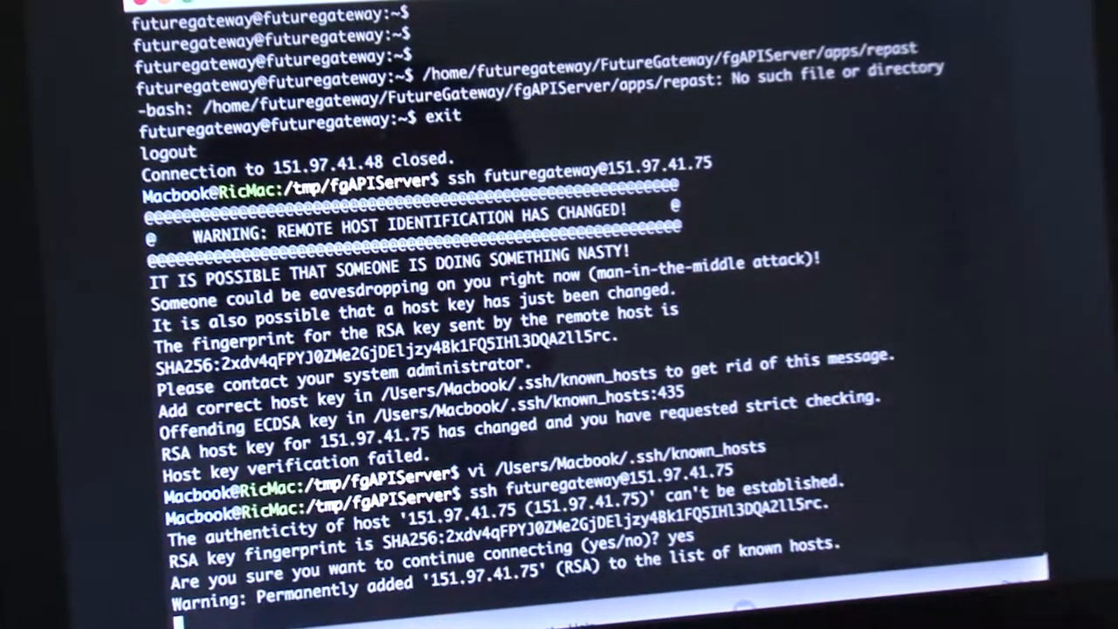
type("ll")
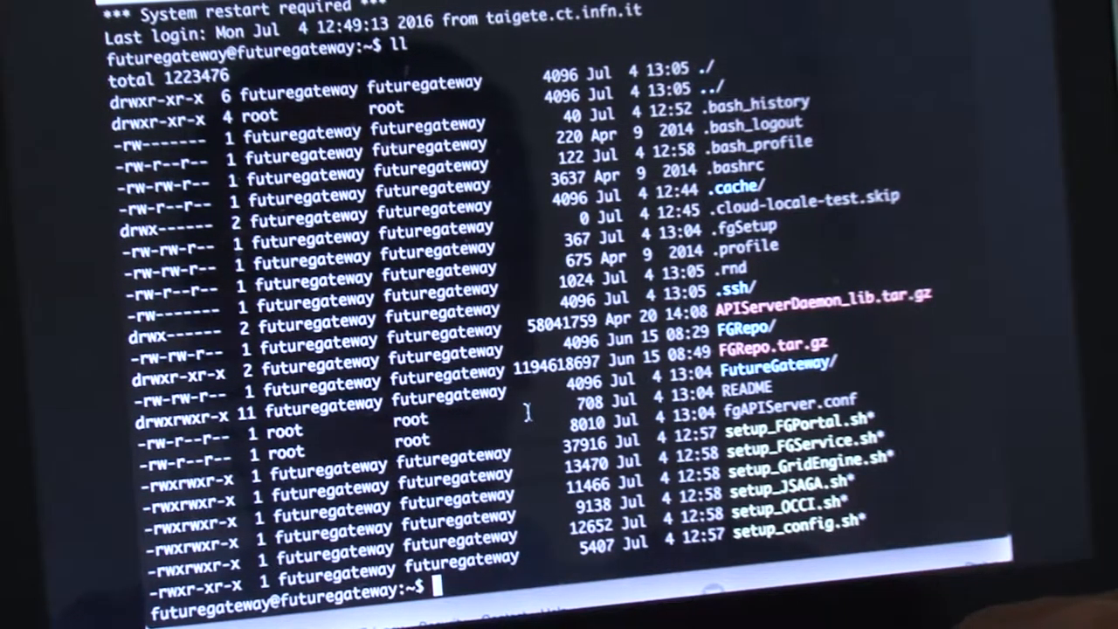
Try tailing the apache-tomcat-8.0.36 catalina log and abort the unfinished command
type("cat $")
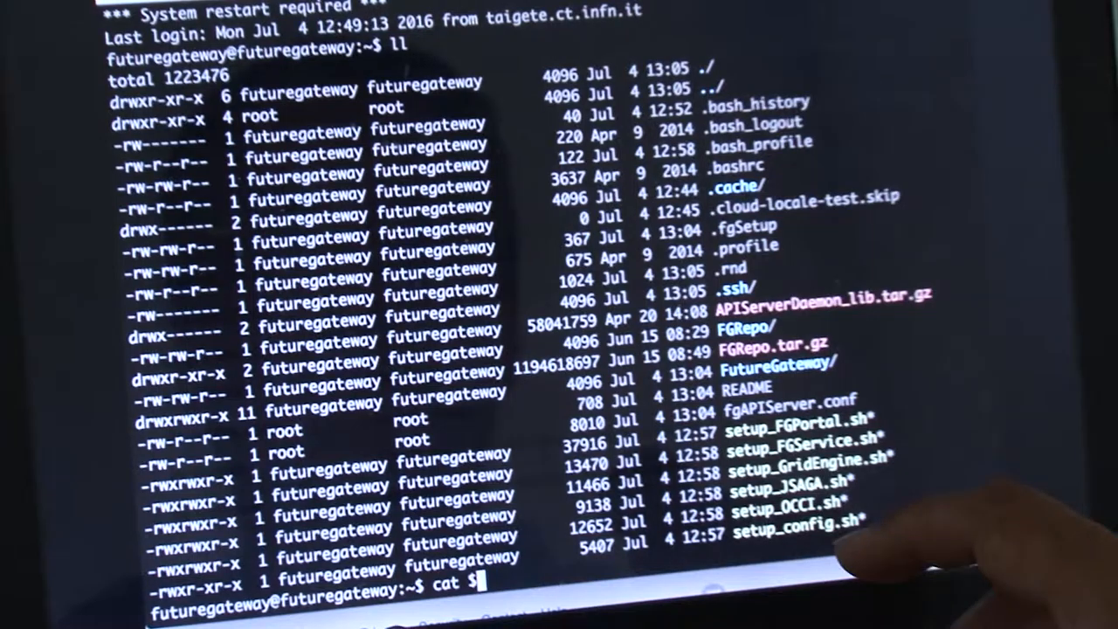
type("CATALINA_HOME")
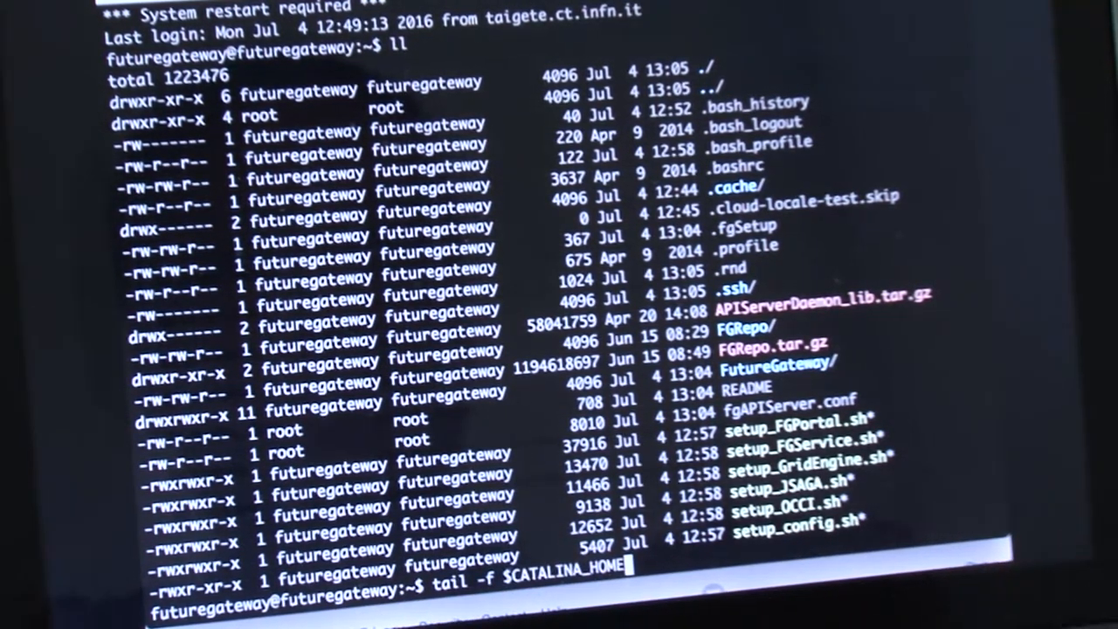
type("/w")
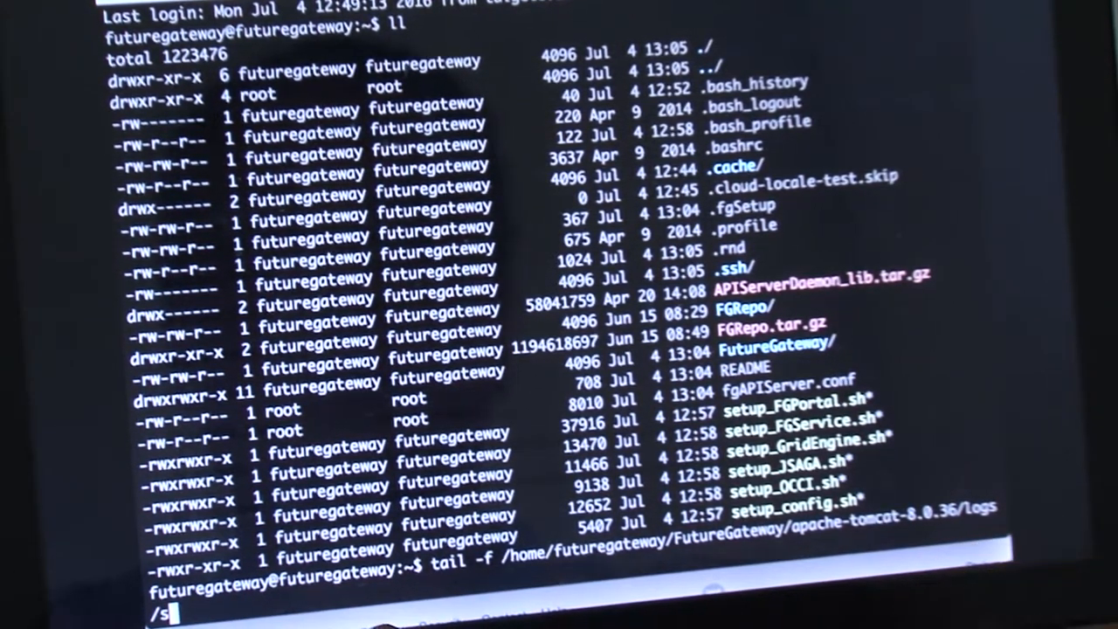
type("cata")
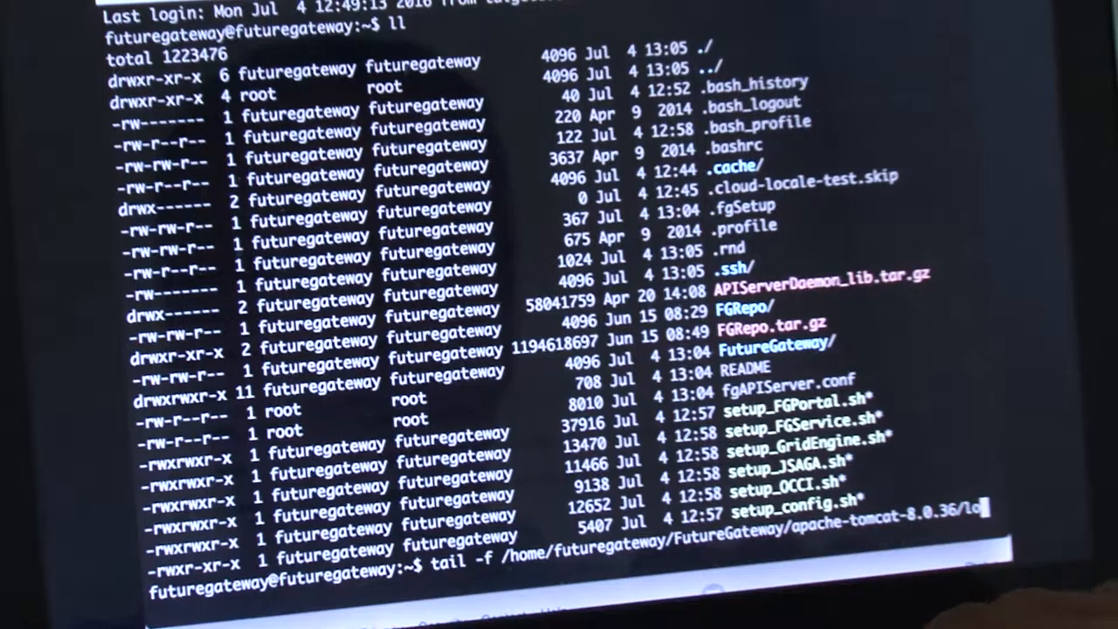
type("/catalin")
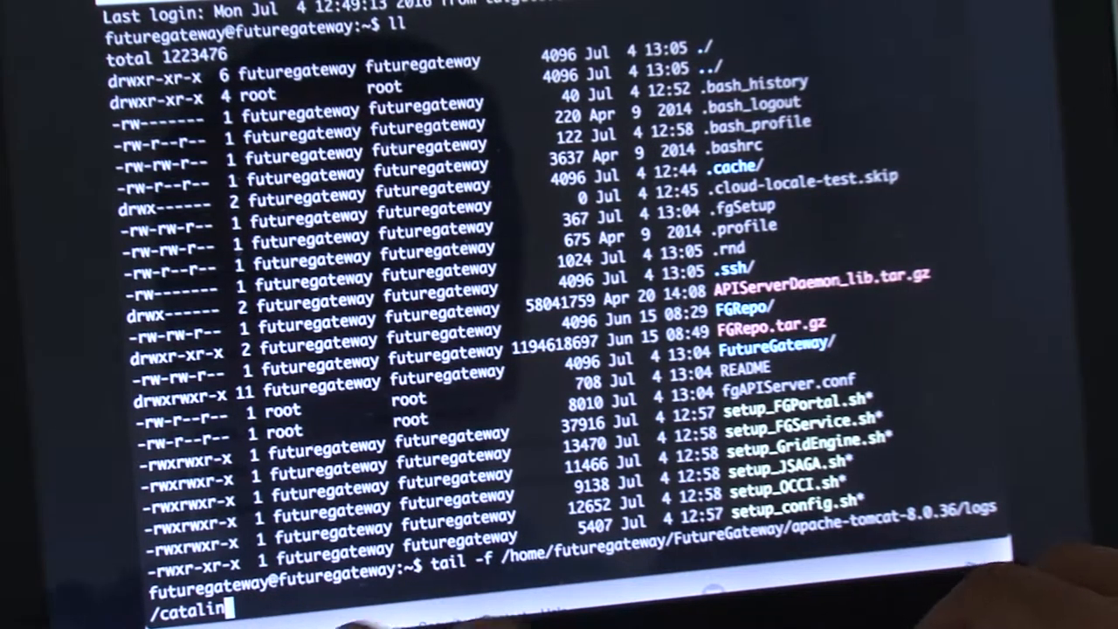
key("ctrl+c")
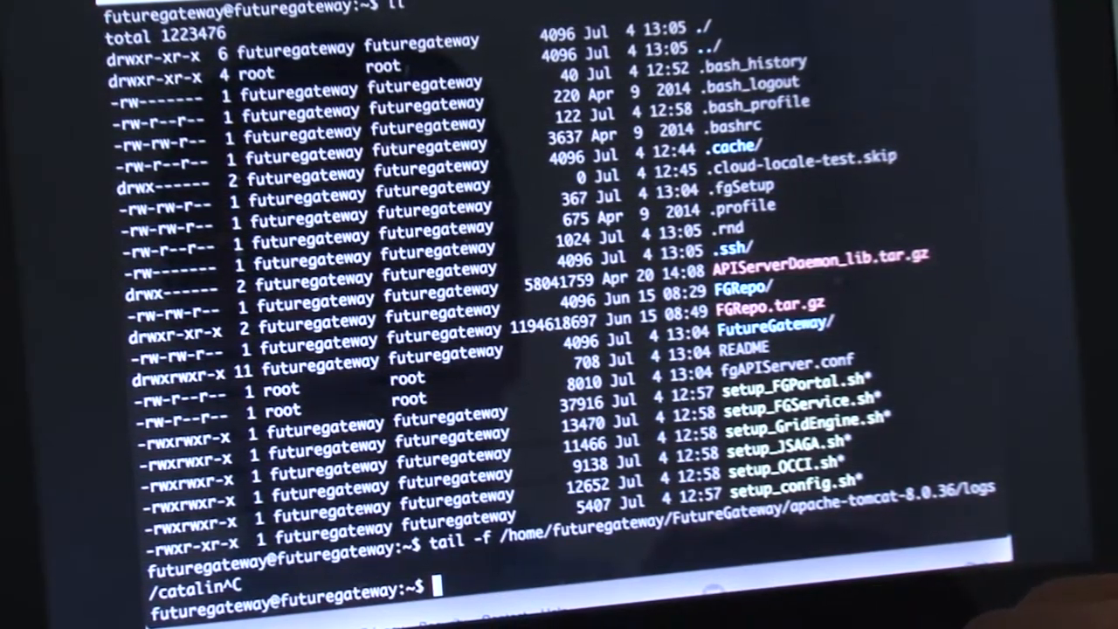
Check the FutureGateway service with sudo service futuregateway status
type("sudo su - futuregate")
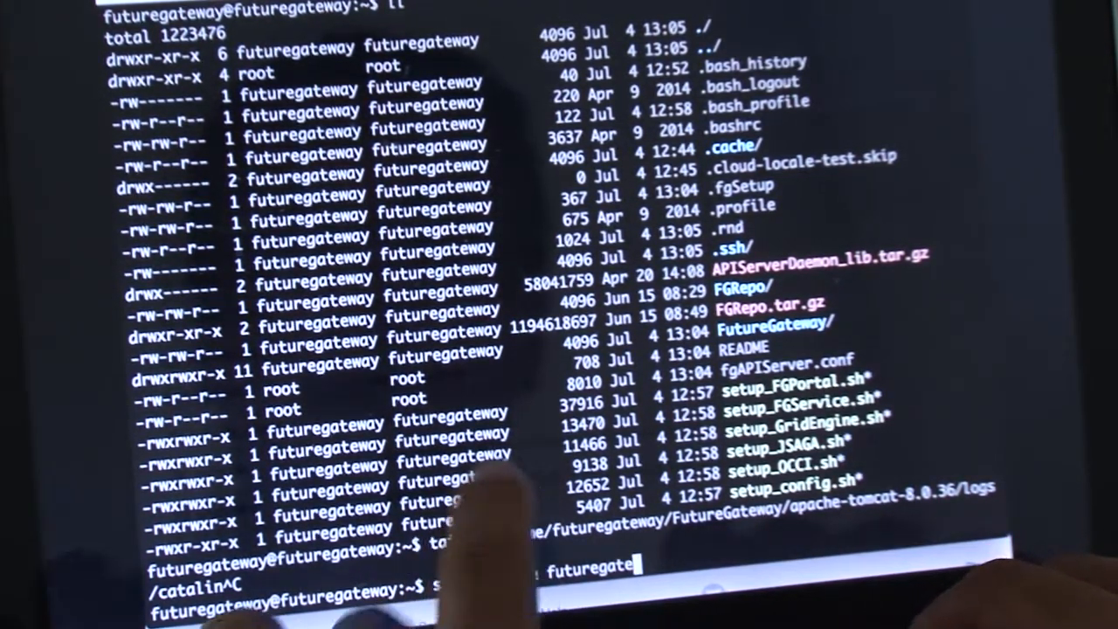
type("sudo service futuregateway statu")
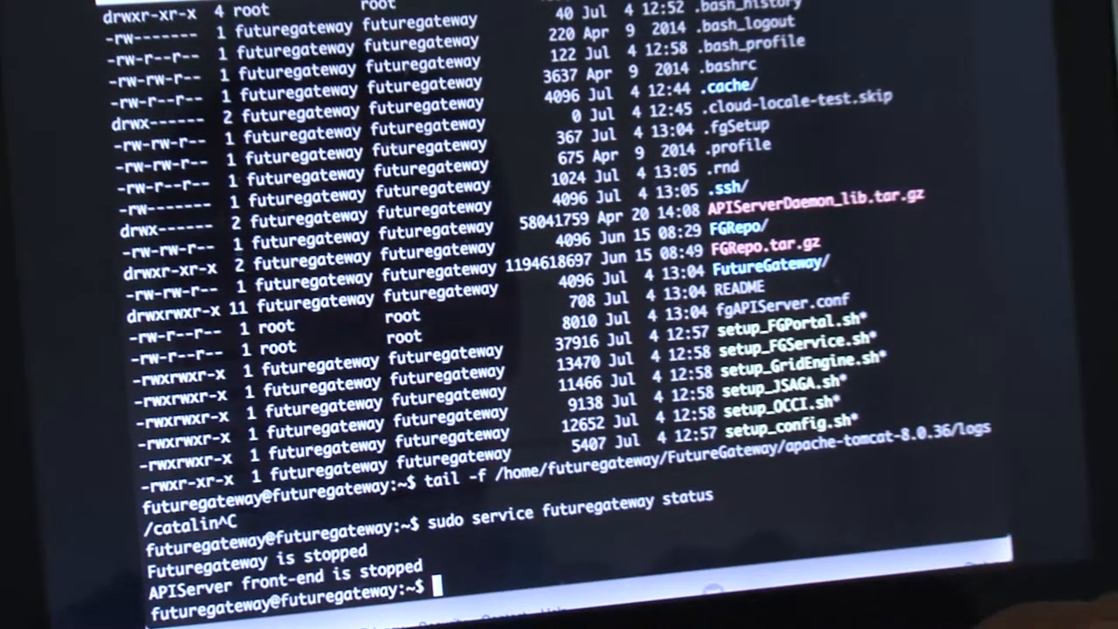
Become root with sudo su -, list the home directory and view install.out in vi
type("sudi")
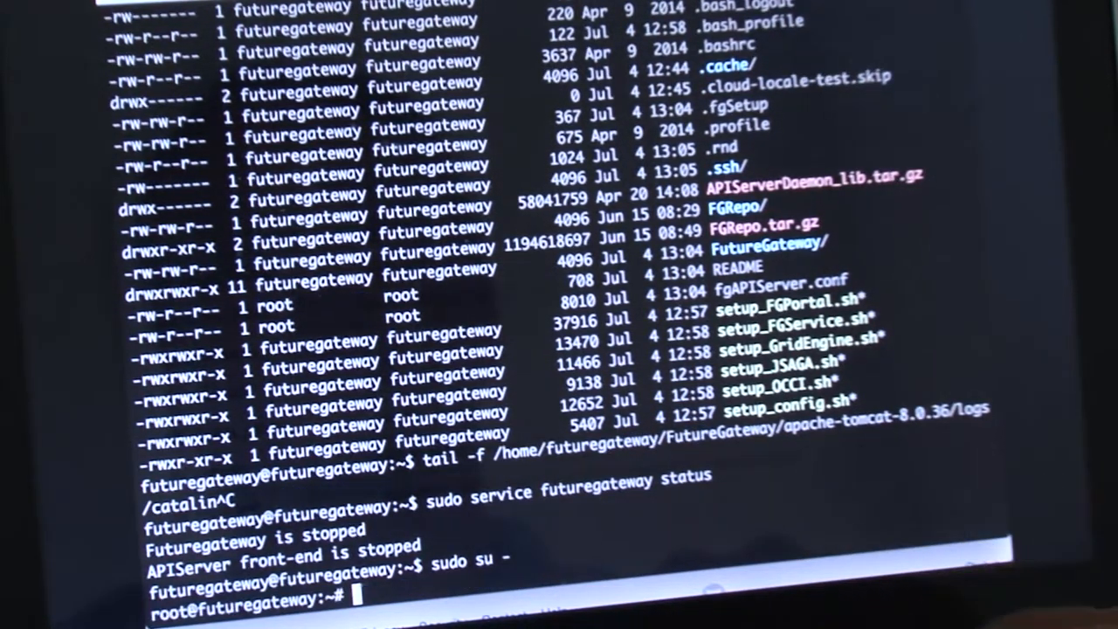
type("ll")
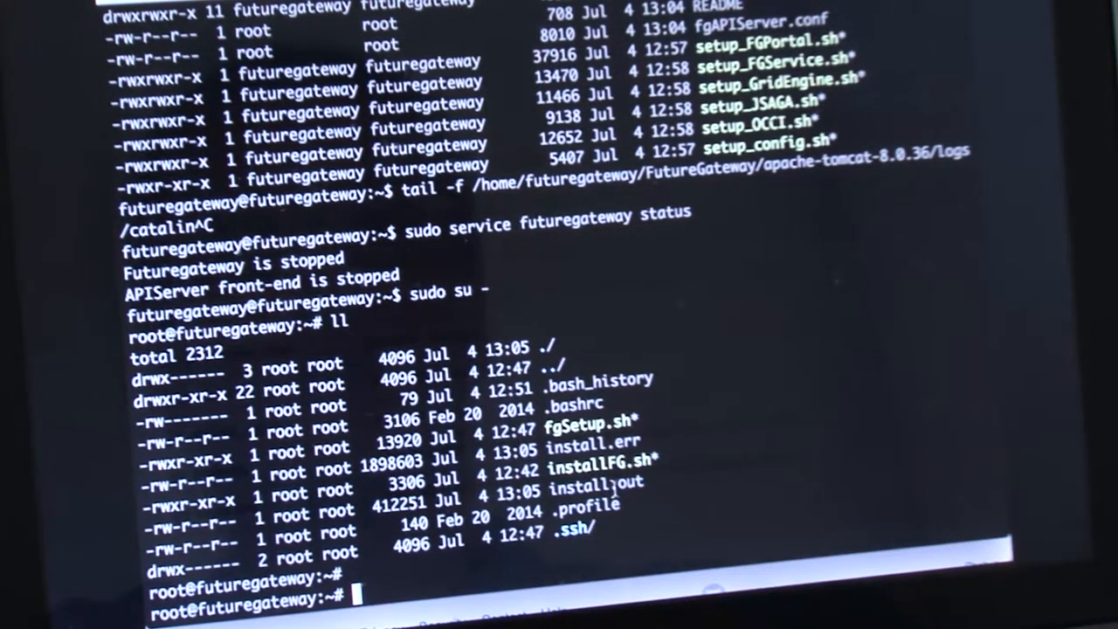
double_click(595, 483)
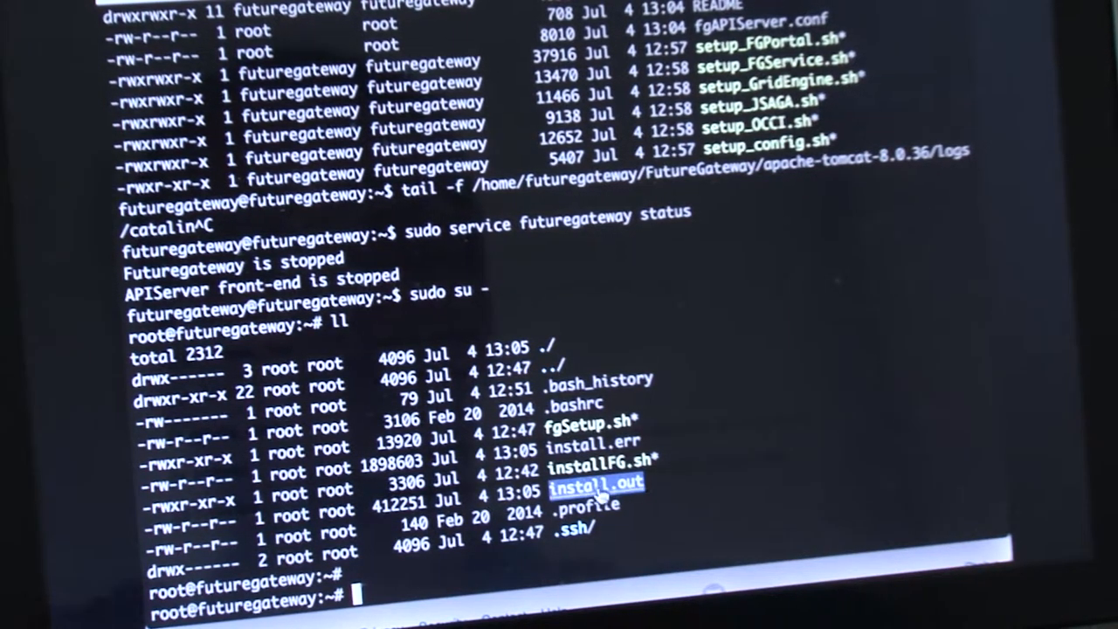
type("vi install.out")
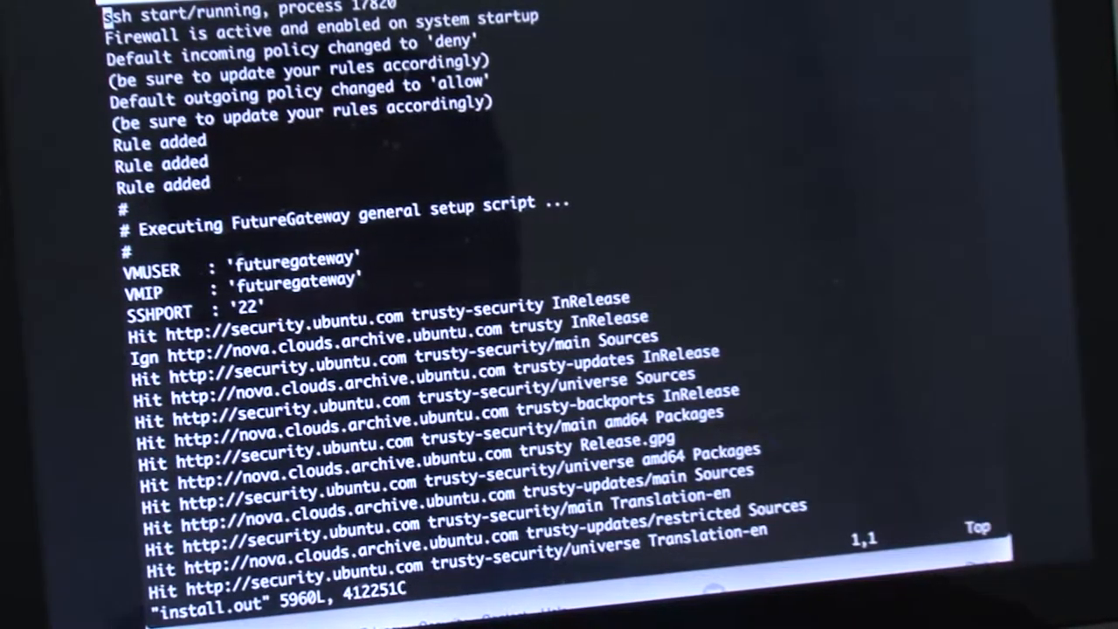
Scroll through the install.out setup log in vi
scroll("down", 3)
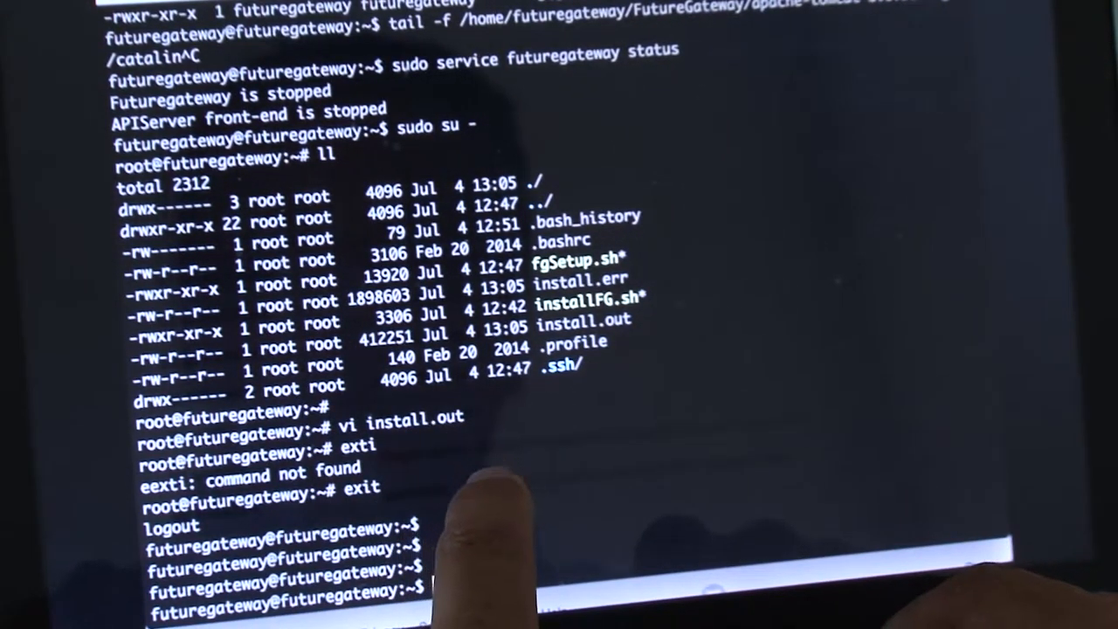
Start the FutureGateway service with sudo so Tomcat reports started
type("sudo")
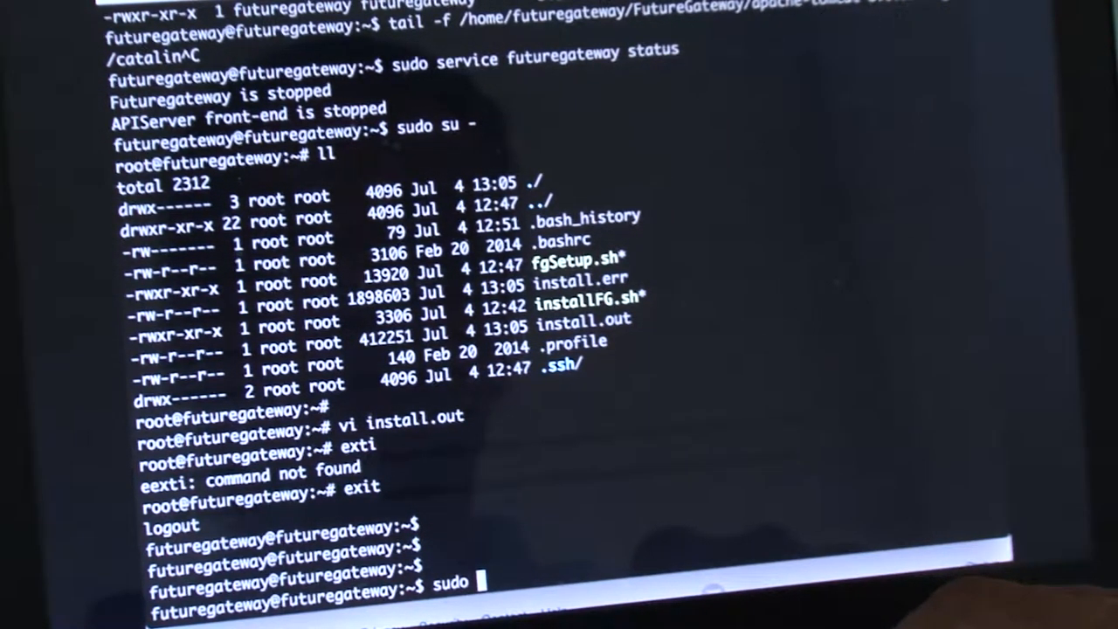
type("st")
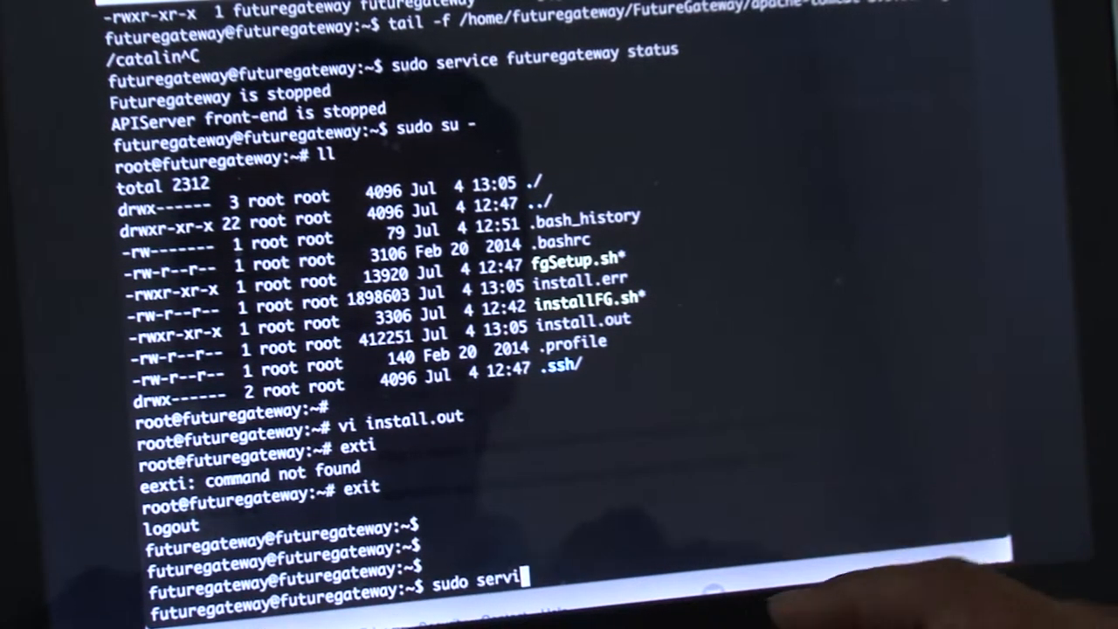
type("v")
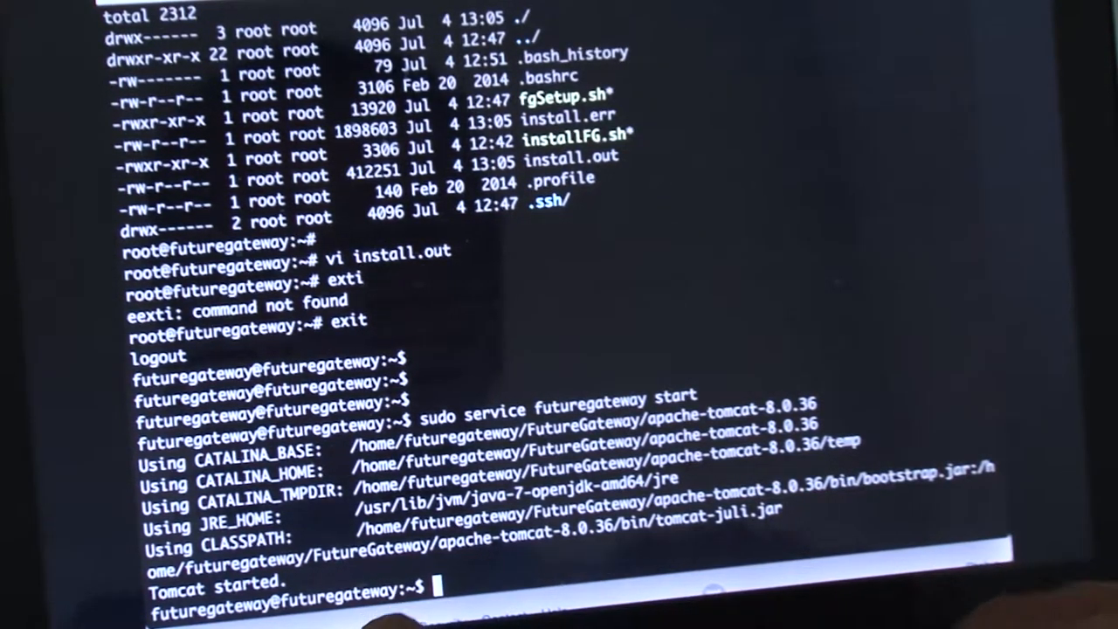
Begin following the Catalina log with tail -f $CATALINA_HOME/logs
type("tail -")
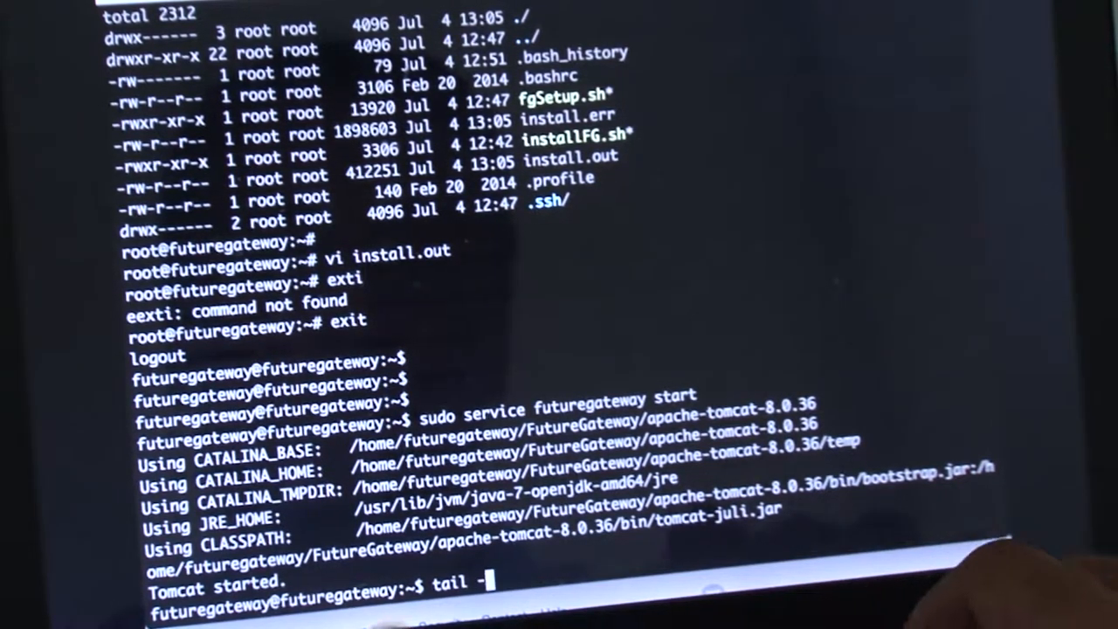
type("f")
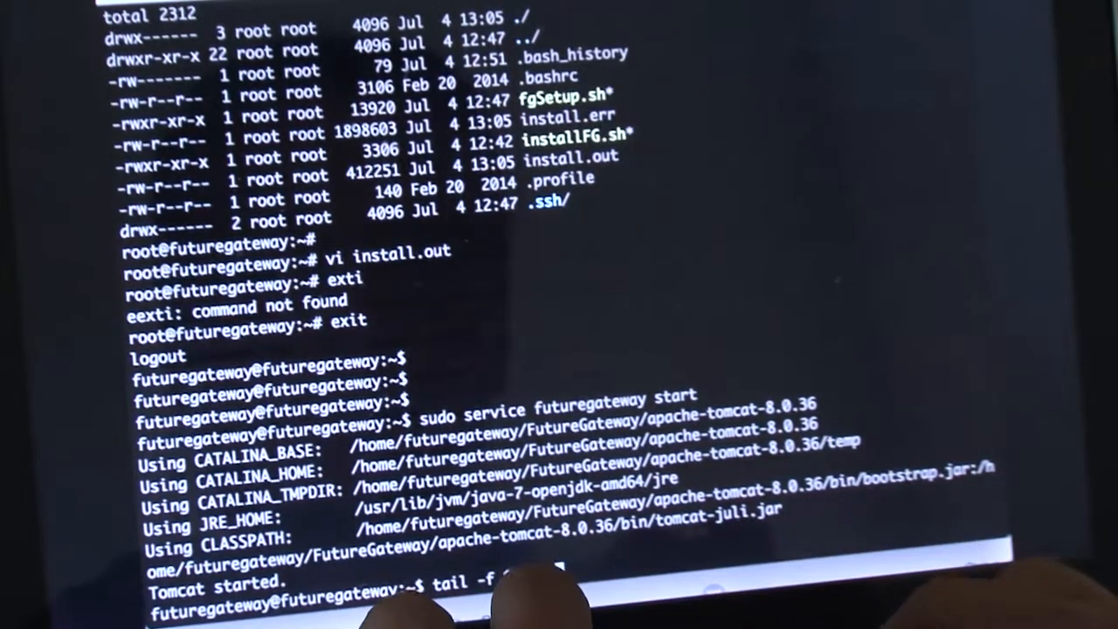
type("$CATALINA_HOME/loi")
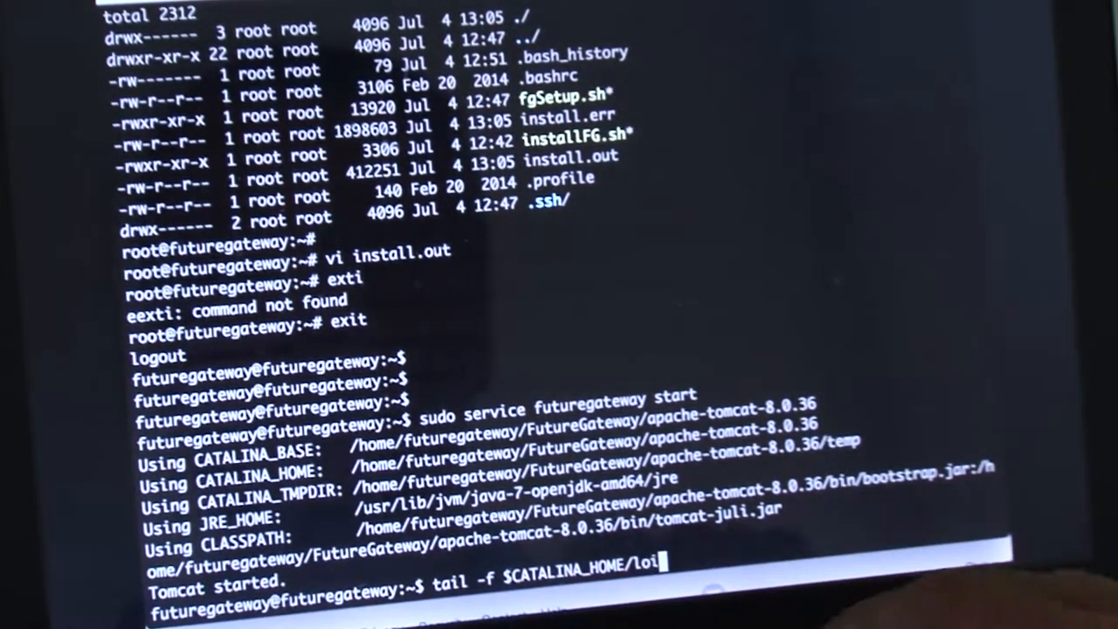
type("gs")
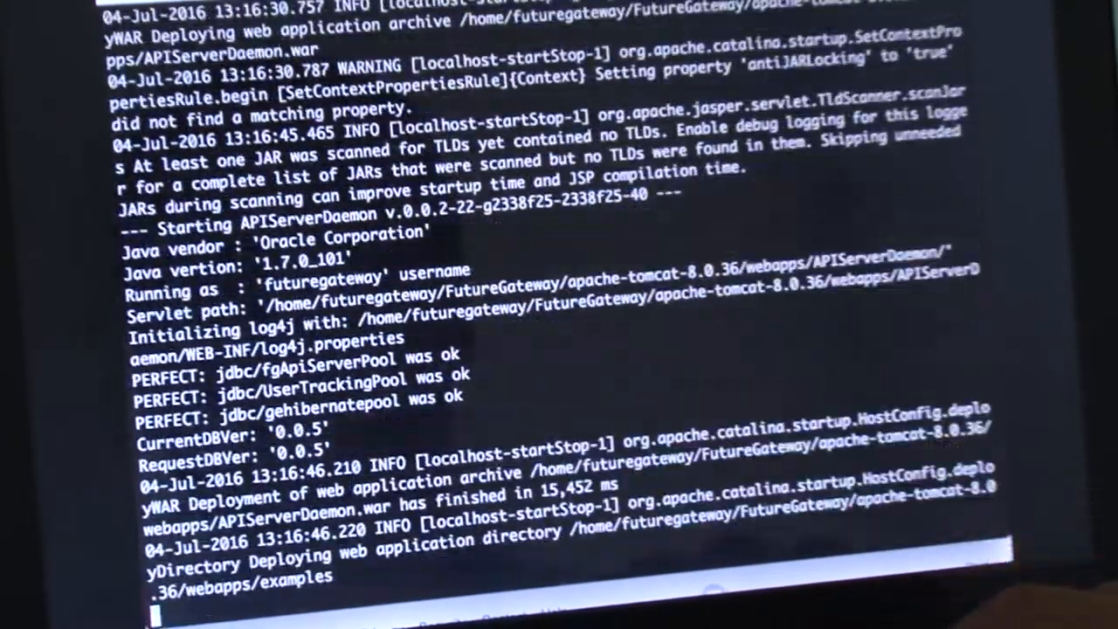
Watch the Catalina log until Tomcat reports server startup complete, then return to the prompt
scroll("down", 3)
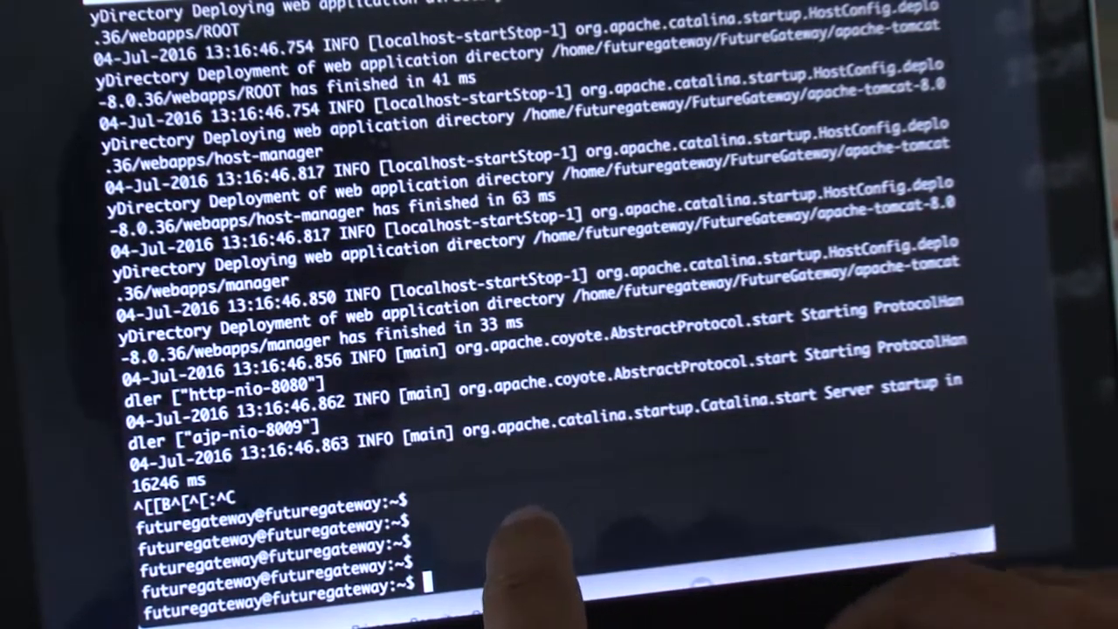
Follow $CATALINA_HOME/webapps/APIServerDaemon/WEB-INF/logs/APIServerDaemon.log showing database polling, then stop
type("tail")
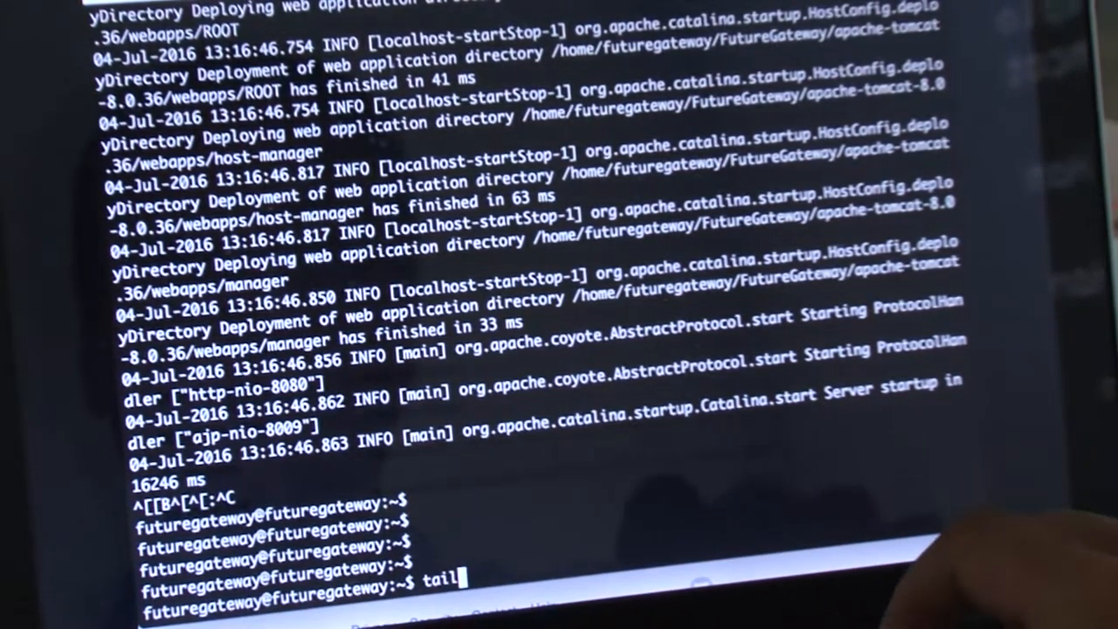
type("-f")
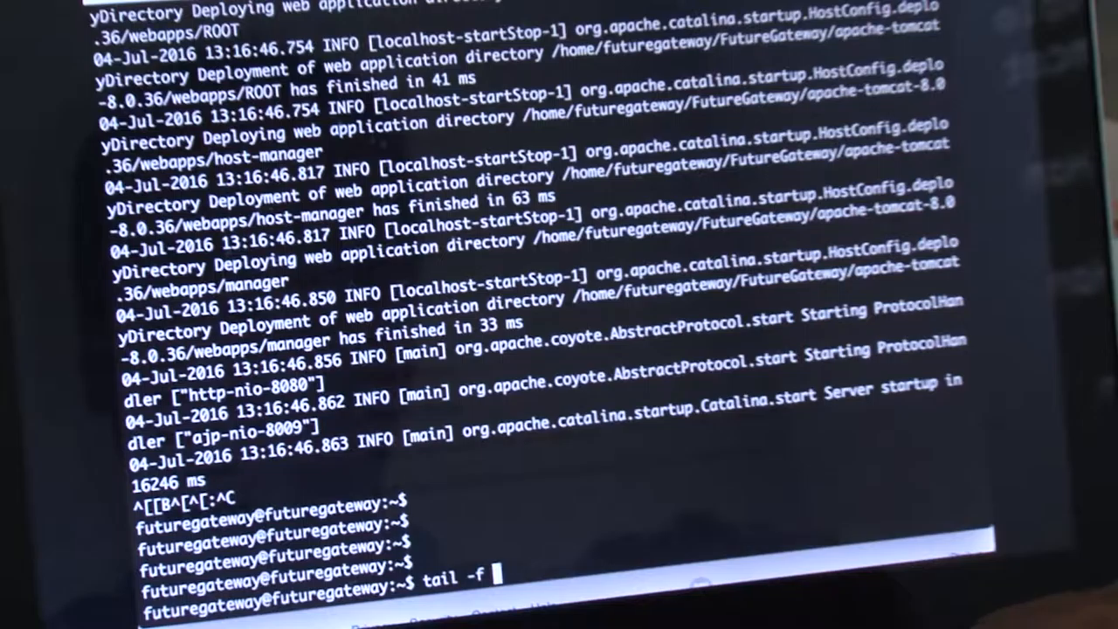
type("$")
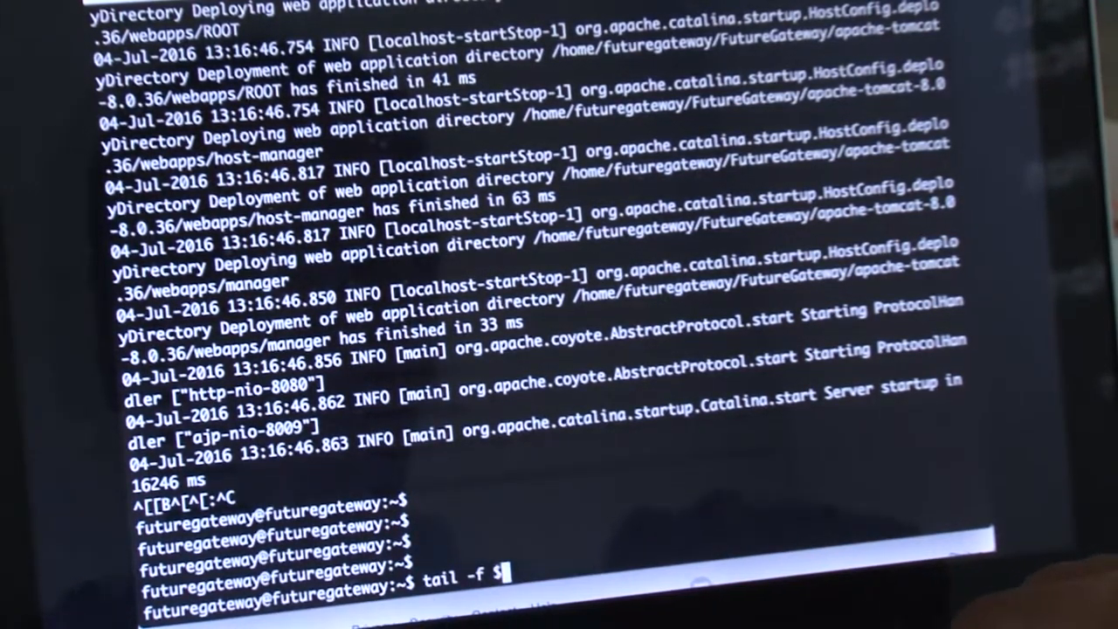
type("CATALINA_HOME")
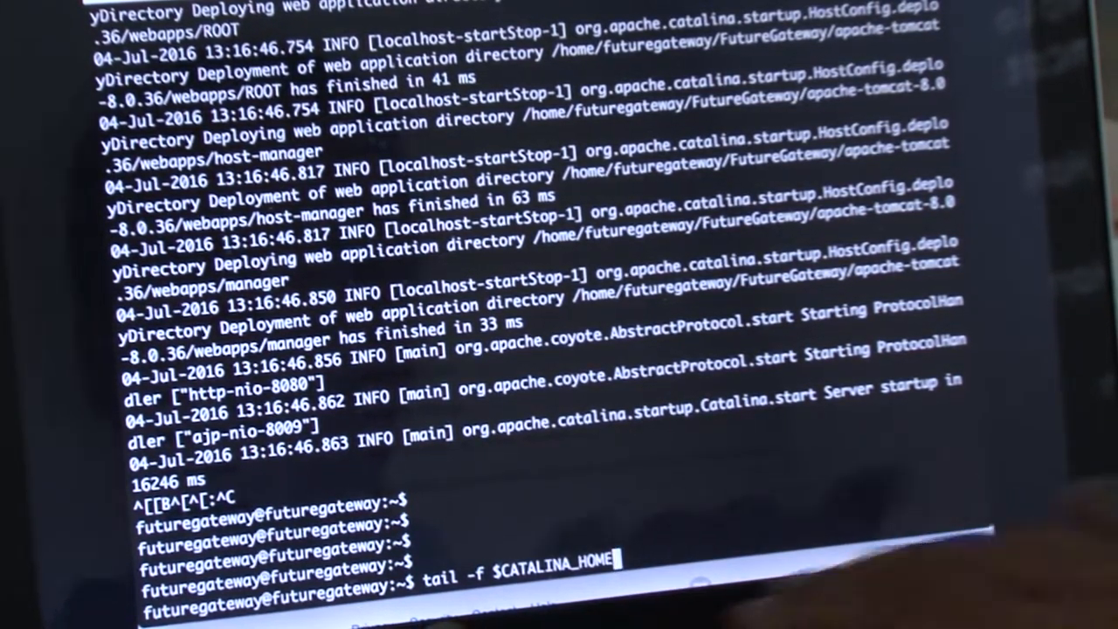
type("/")
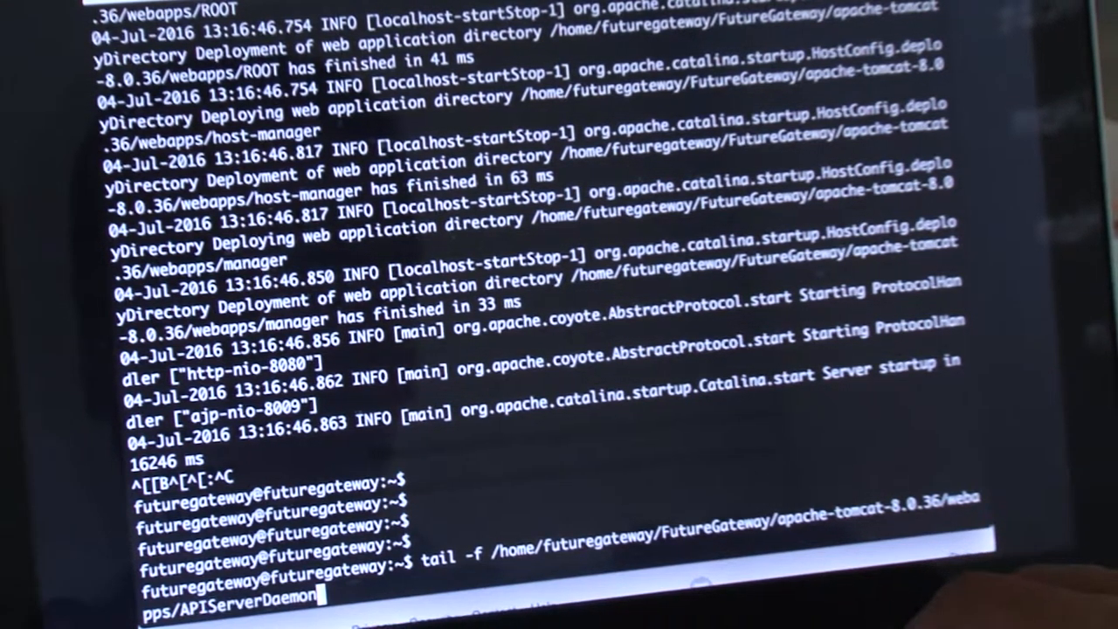
type("W")
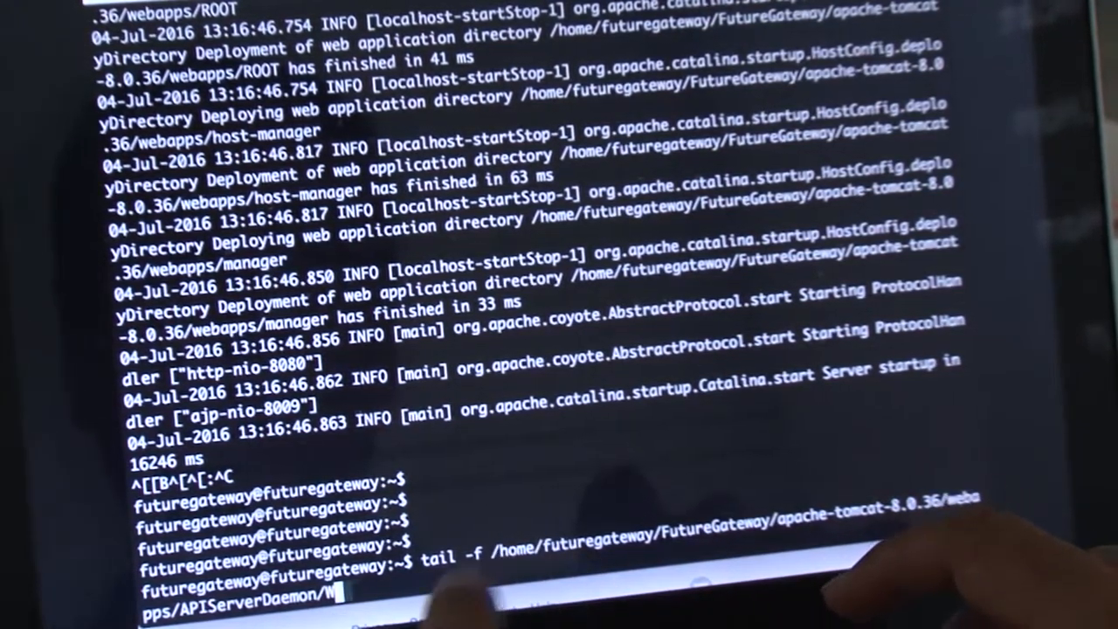
type("EB-INF/logs/APIServerDaemon.log")
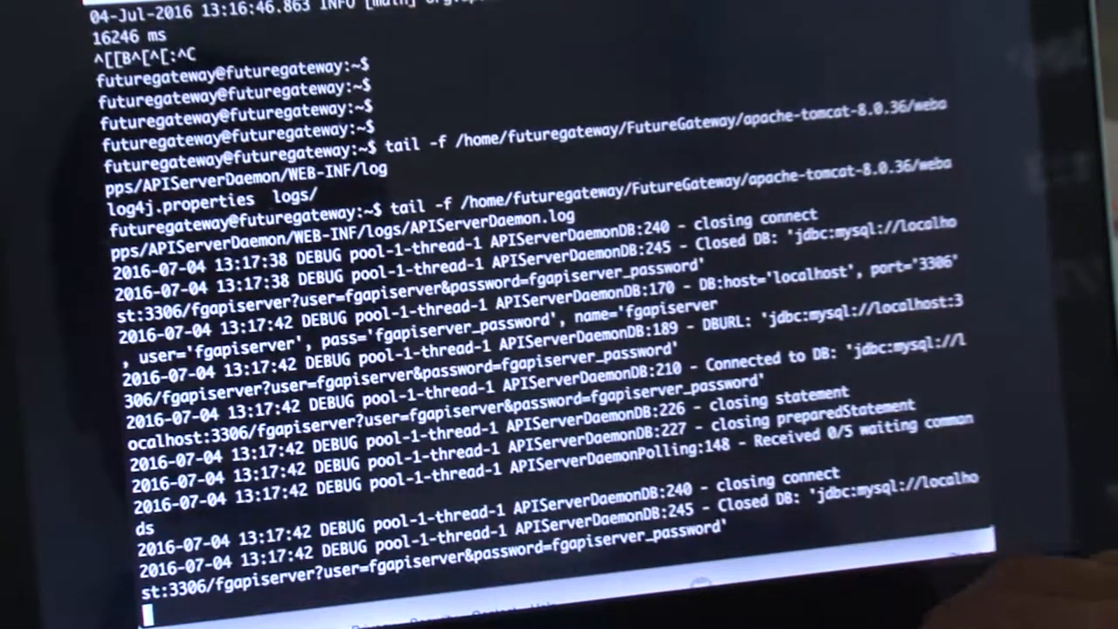
scroll("down", 3)
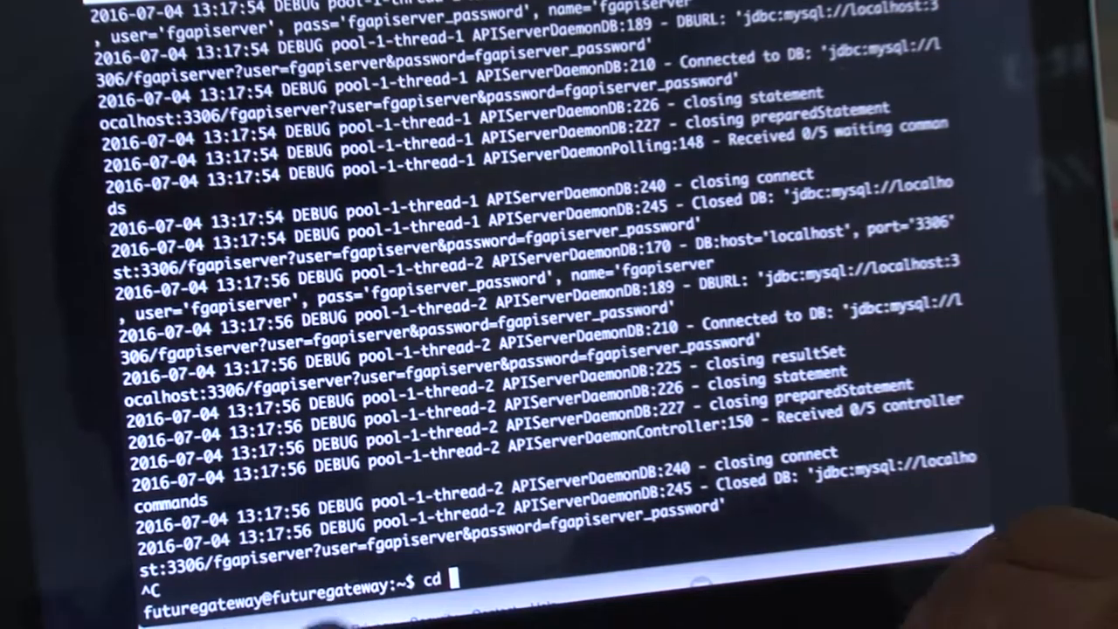
From $FGLOCATION/apps/helloworld, review stress_test.sh in vi and run it to submit job 1
type("$FGLOCATION/")
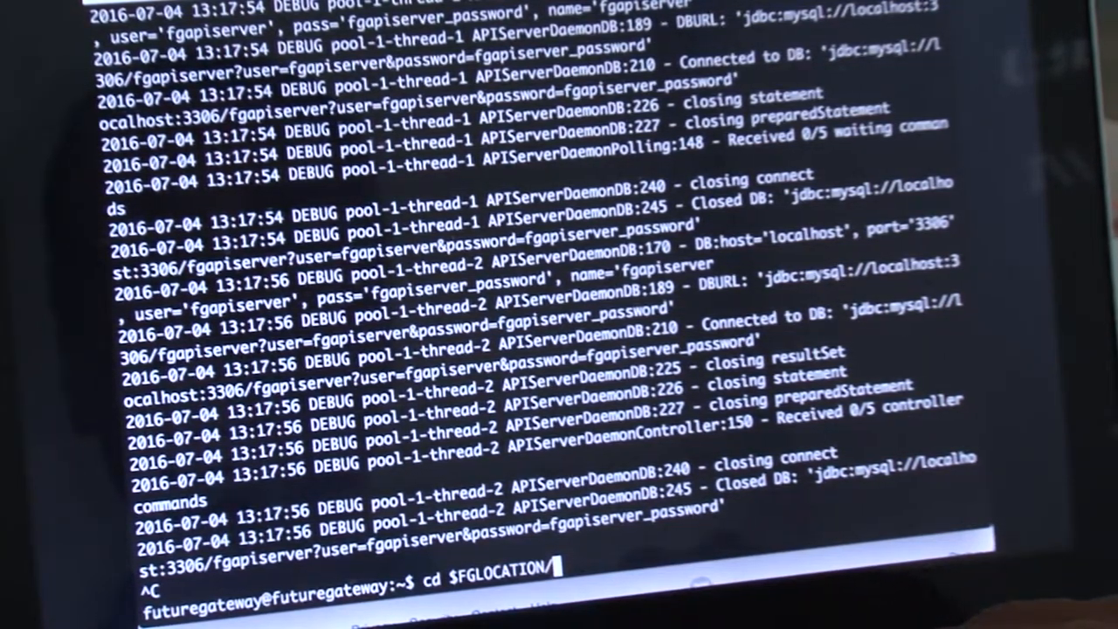
type("apps/helloworld/")
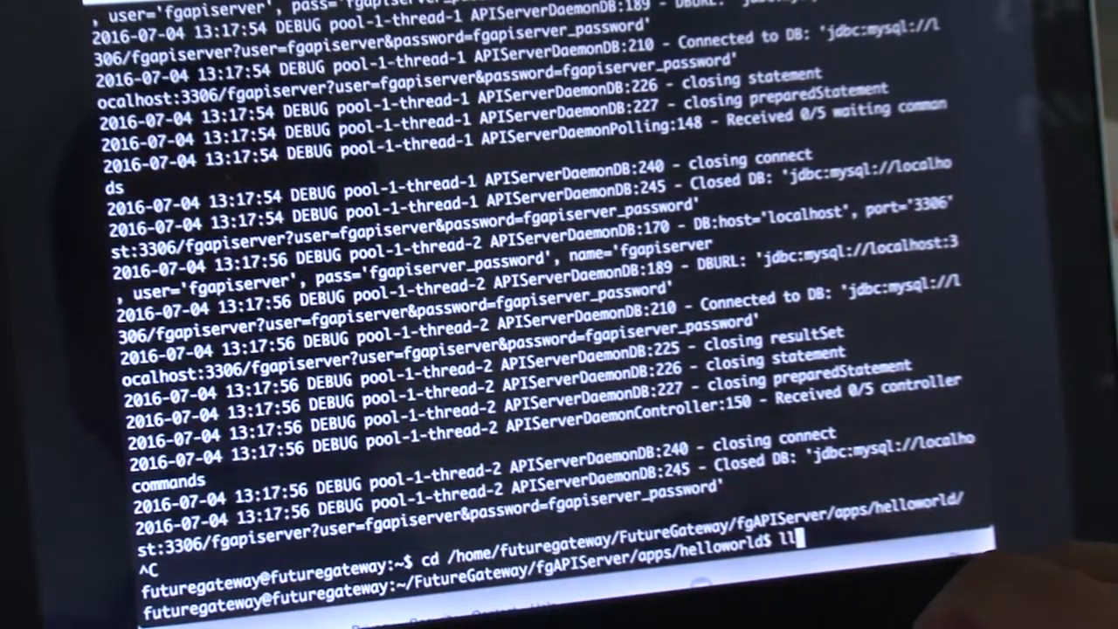
type("vi cu")
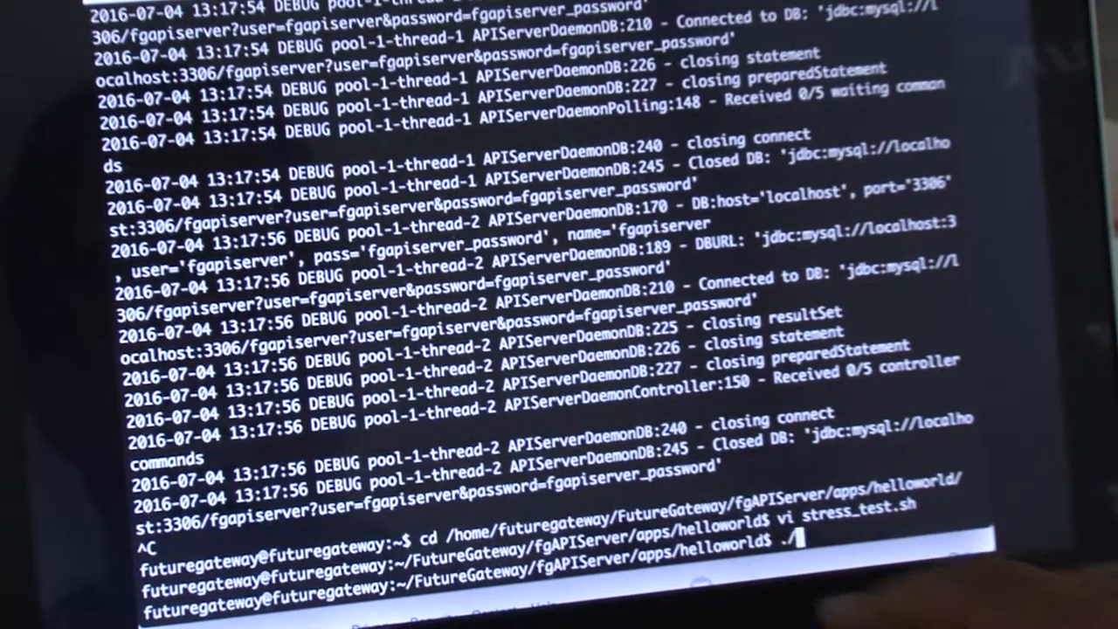
key("Return")
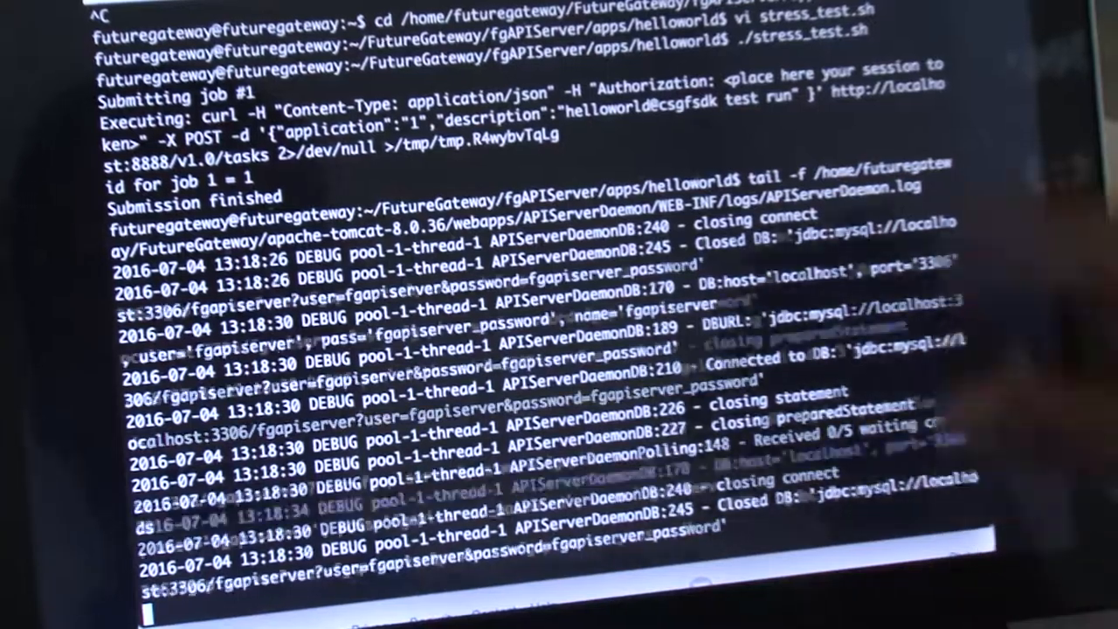
Watch the daemon log until the hello-world GridEngine task shows status and target status DONE
scroll("down", 3)
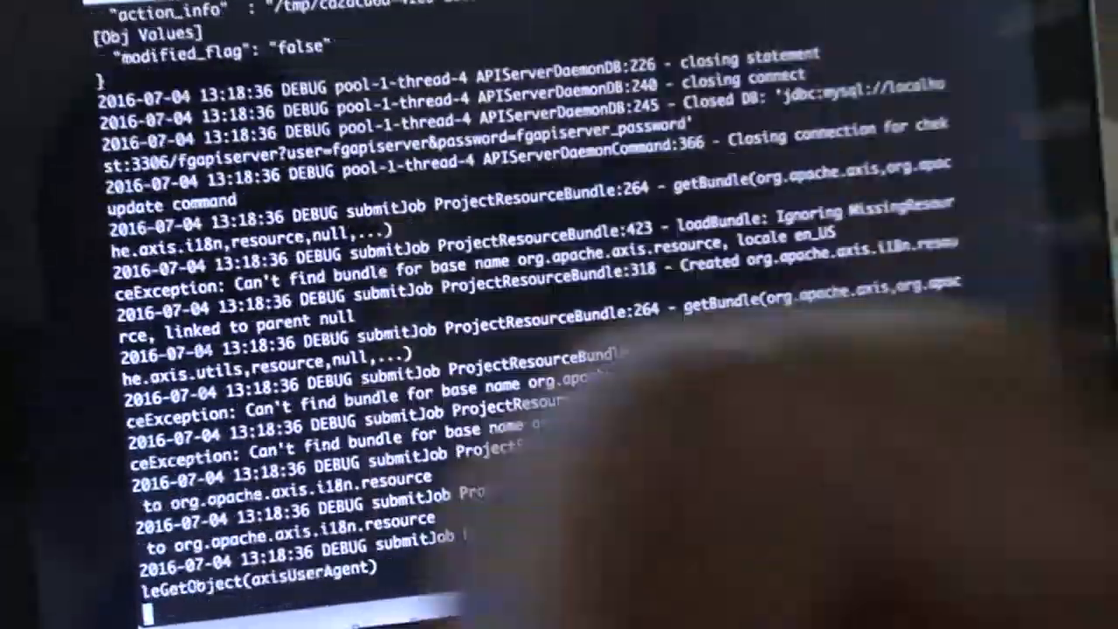
scroll("down", 3)
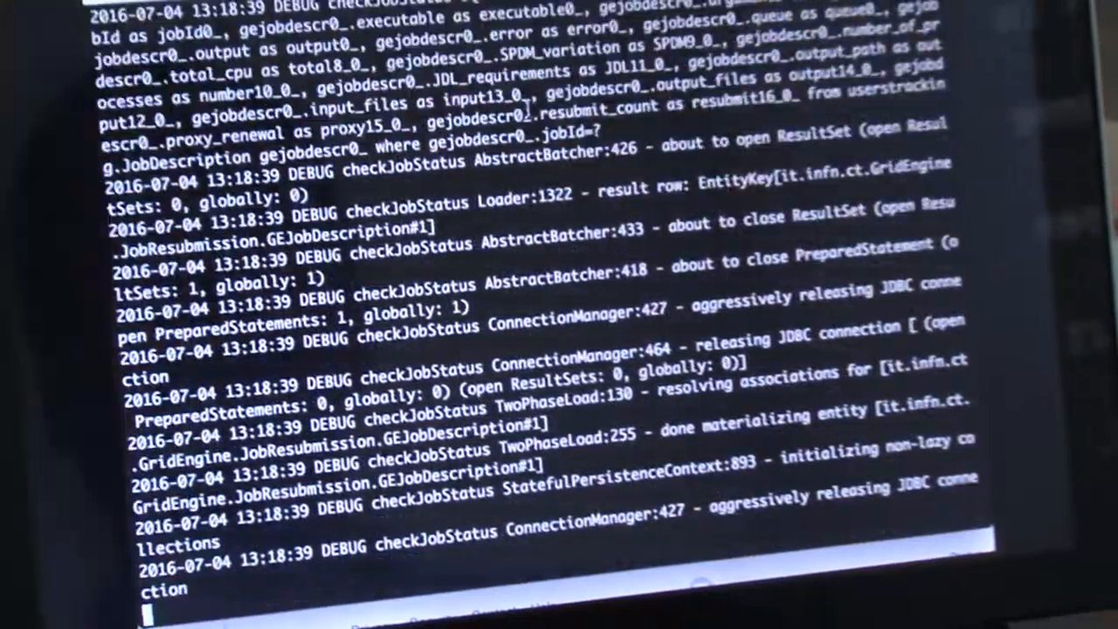
scroll("down", 3)
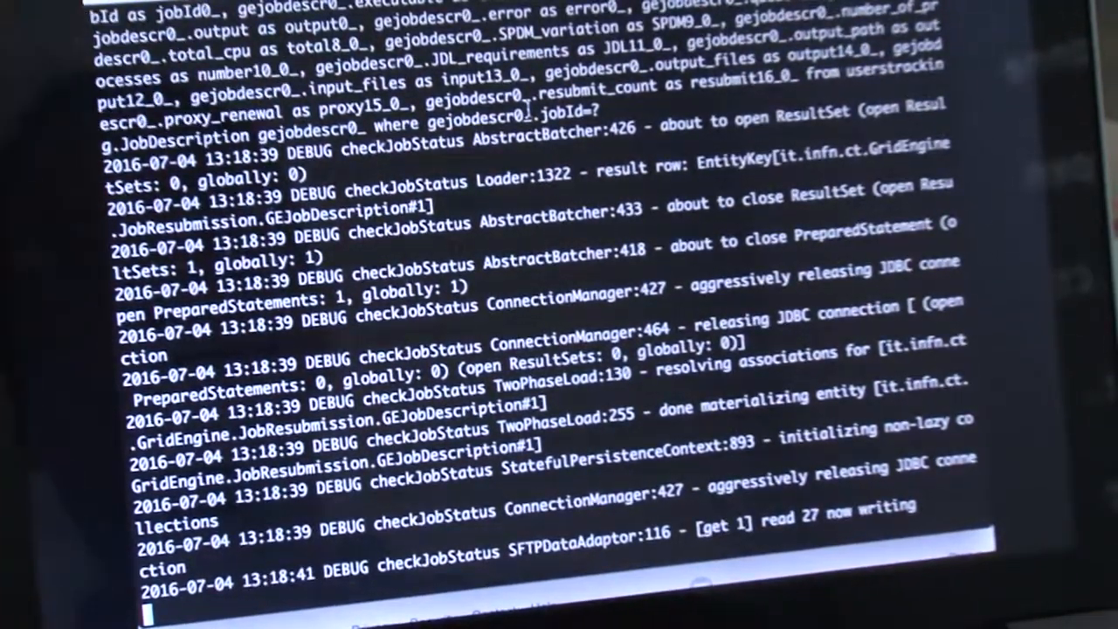
scroll("down", 3)
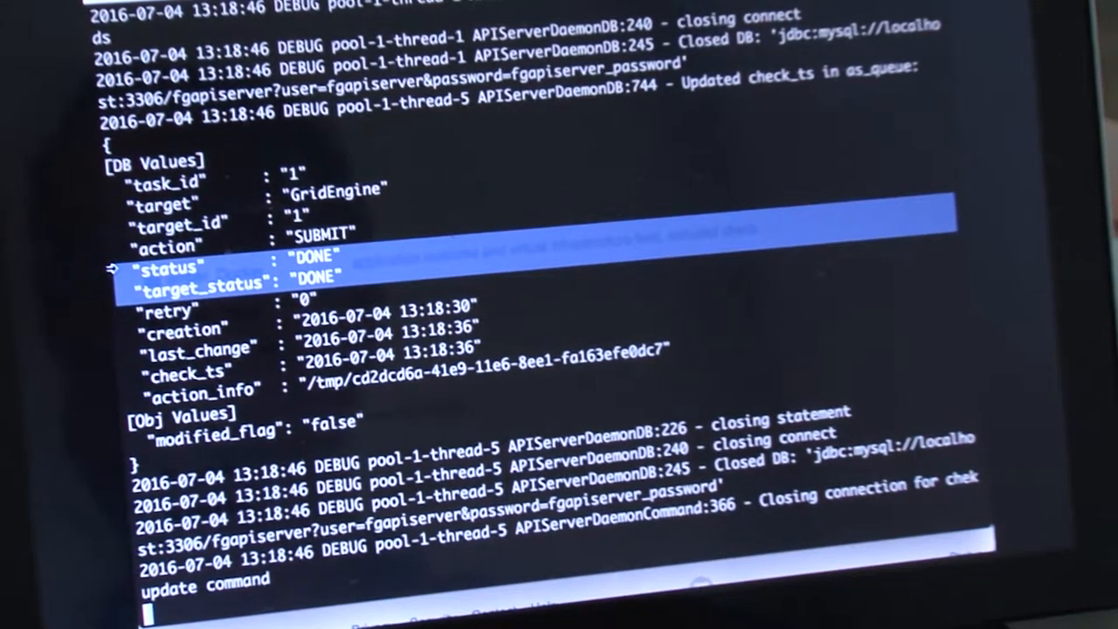
scroll("down", 3)
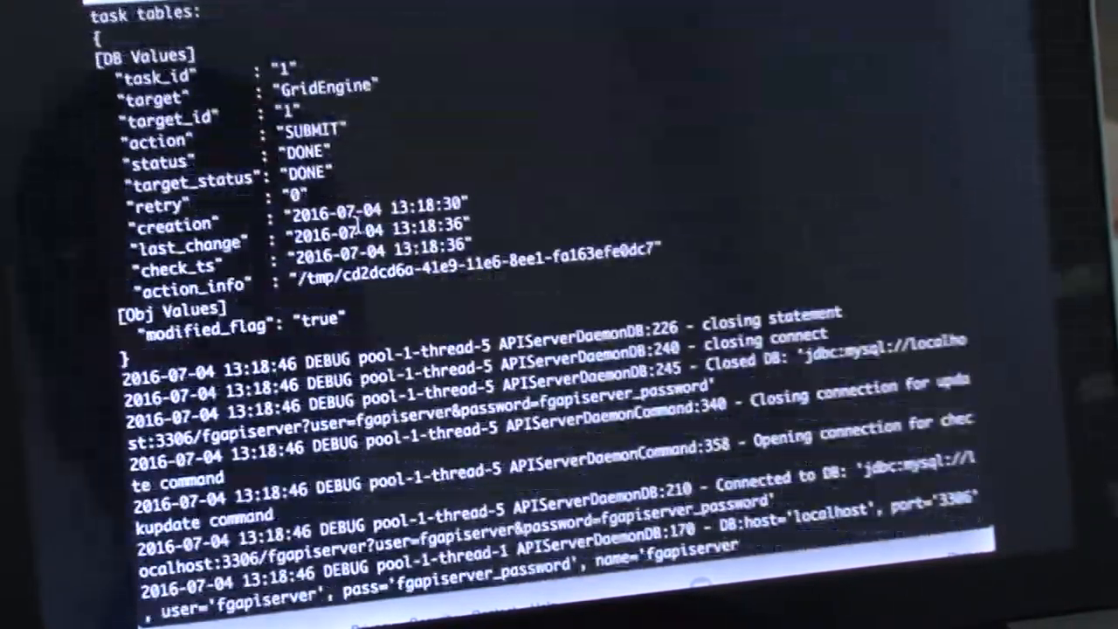
scroll("down", 3)
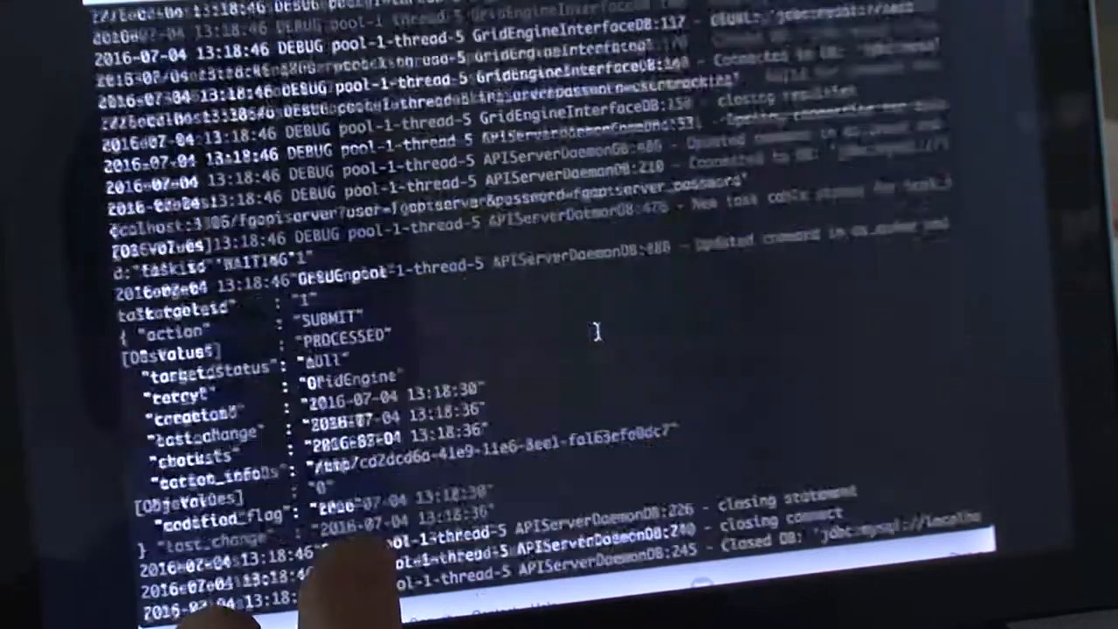
scroll("down", 3)
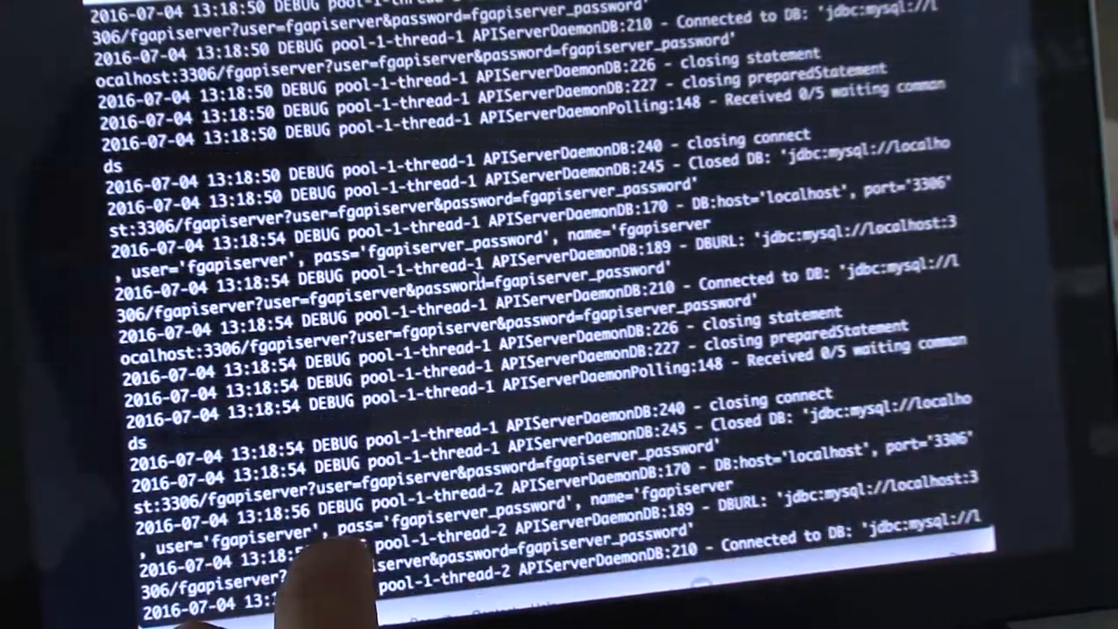